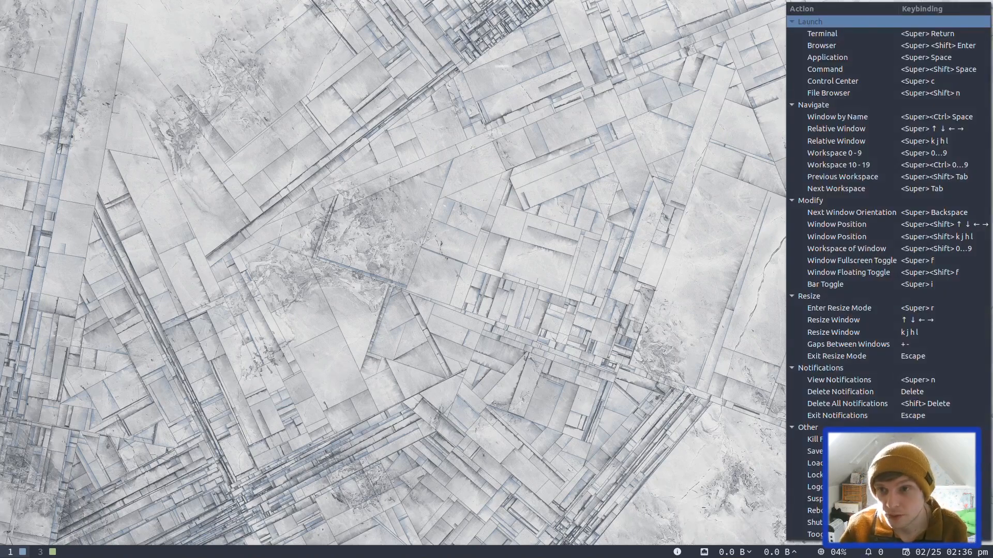
{"action": "mouse_move", "coordinate": [887, 47]}
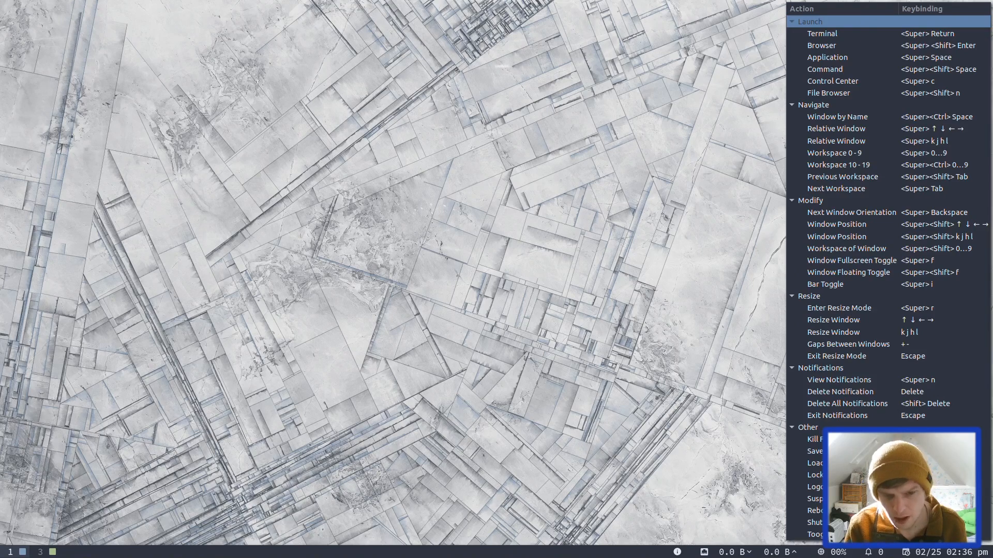
Tile three st terminals on the workspace, run htop in one and a short command in another.
{"action": "key", "text": "Escape"}
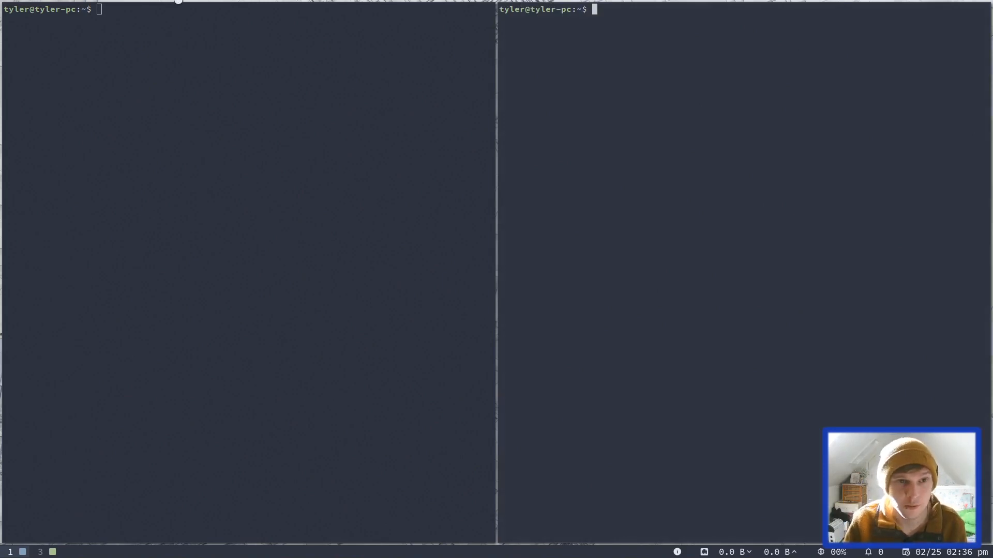
{"action": "mouse_move", "coordinate": [665, 199]}
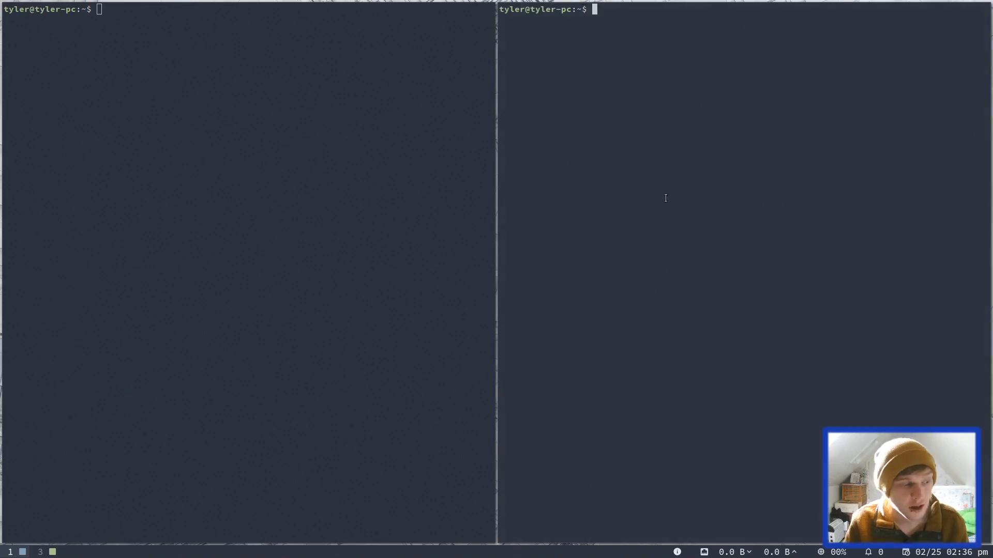
{"action": "mouse_move", "coordinate": [703, 193]}
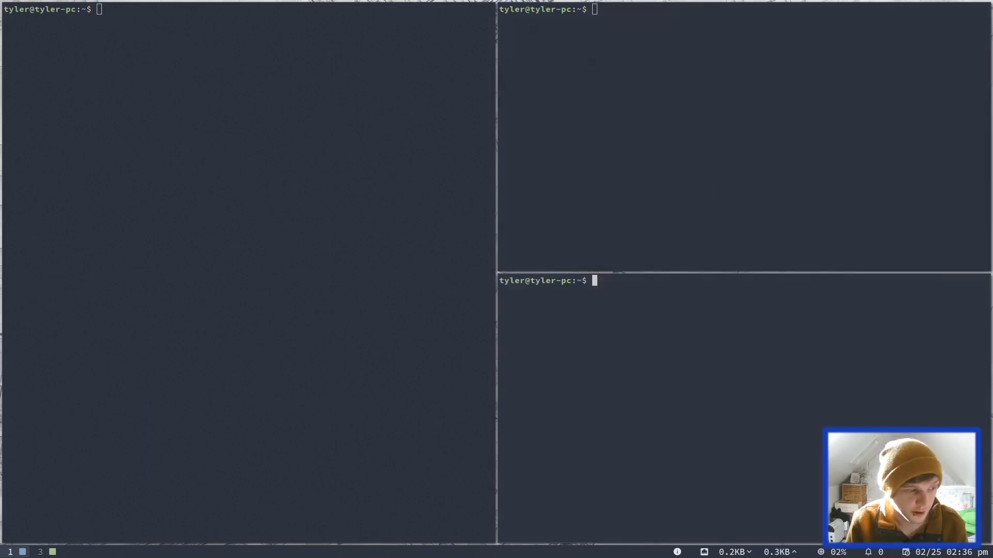
{"action": "type", "text": "htop"}
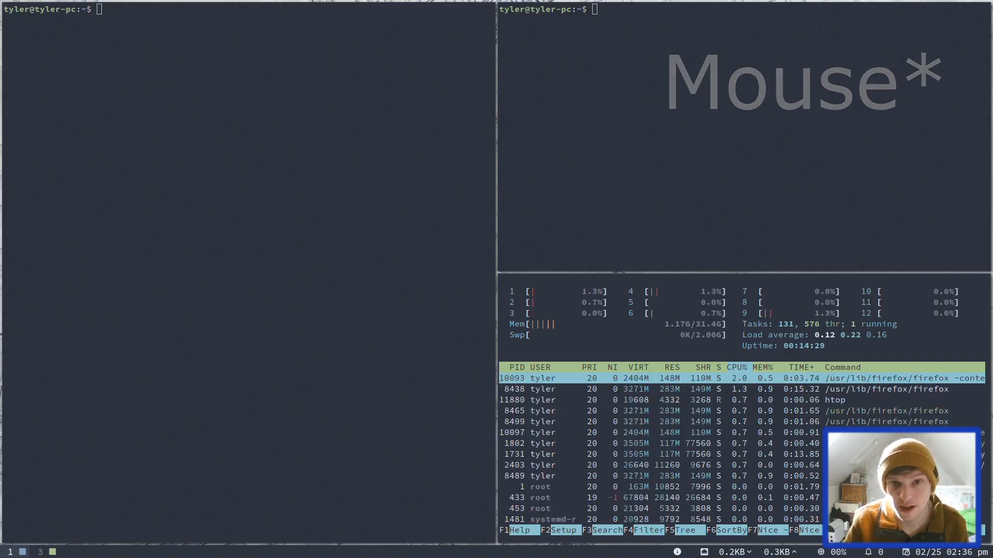
{"action": "type", "text": "l"}
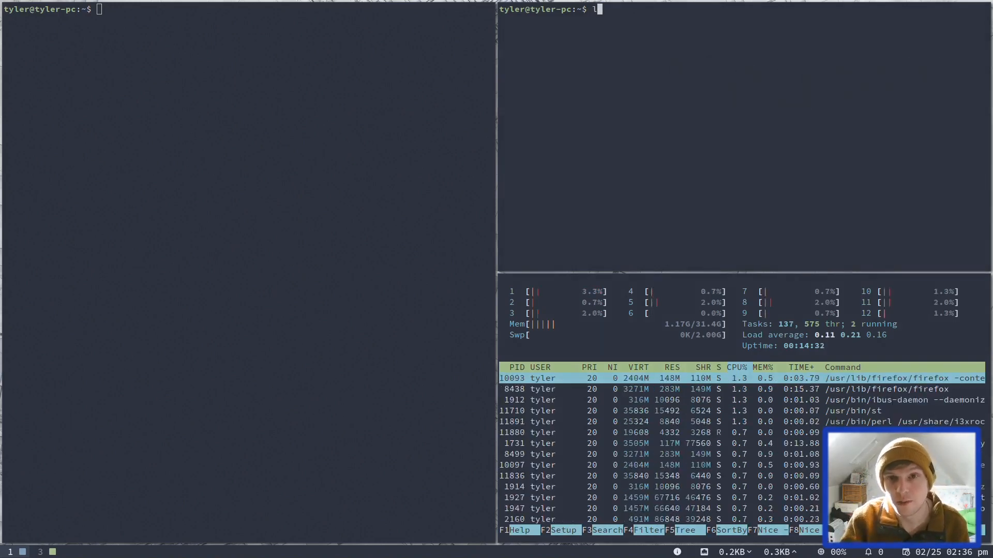
{"action": "key", "text": "Return"}
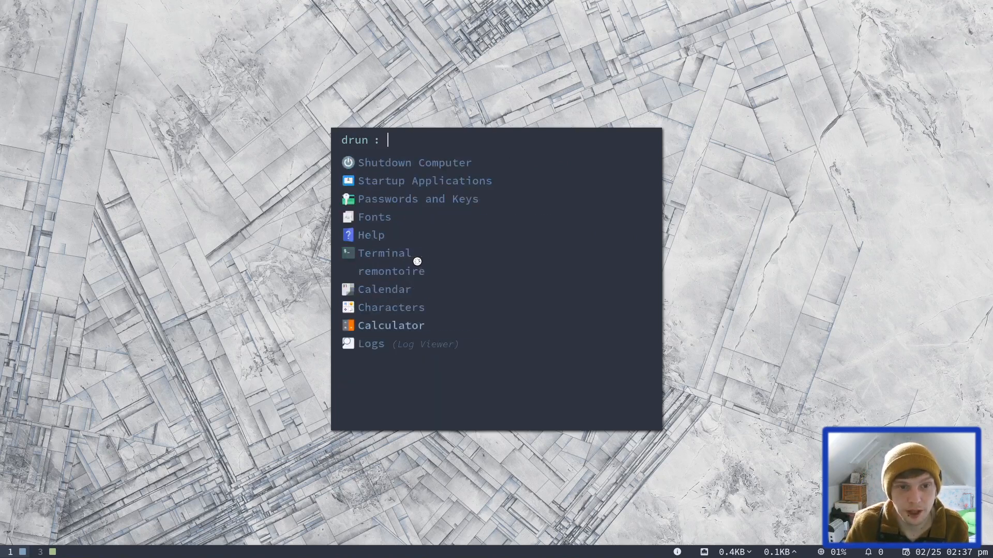
Launch Startup Applications from Rofi, inspect the entries and close the list.
{"action": "scroll", "scroll_direction": "down", "scroll_amount": 3}
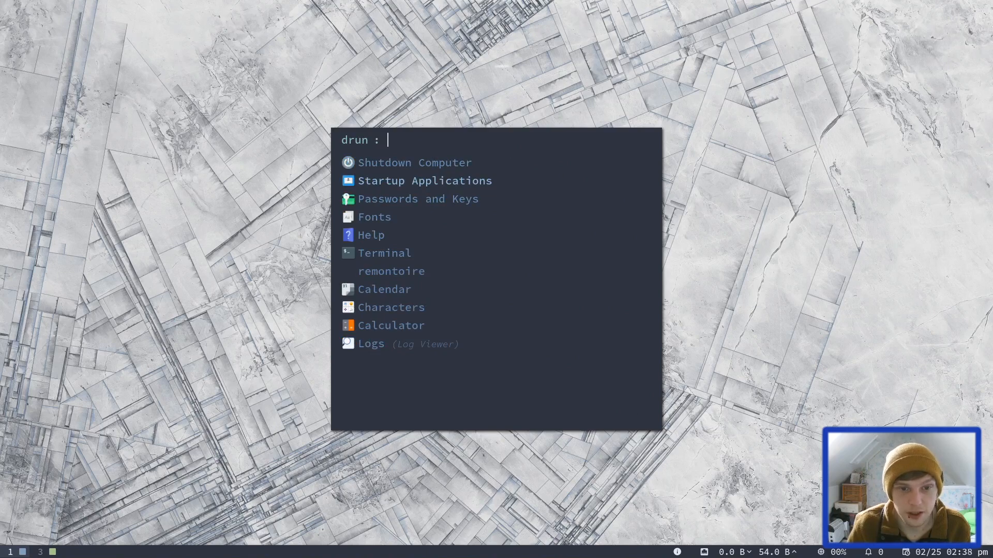
{"action": "left_click", "coordinate": [424, 179]}
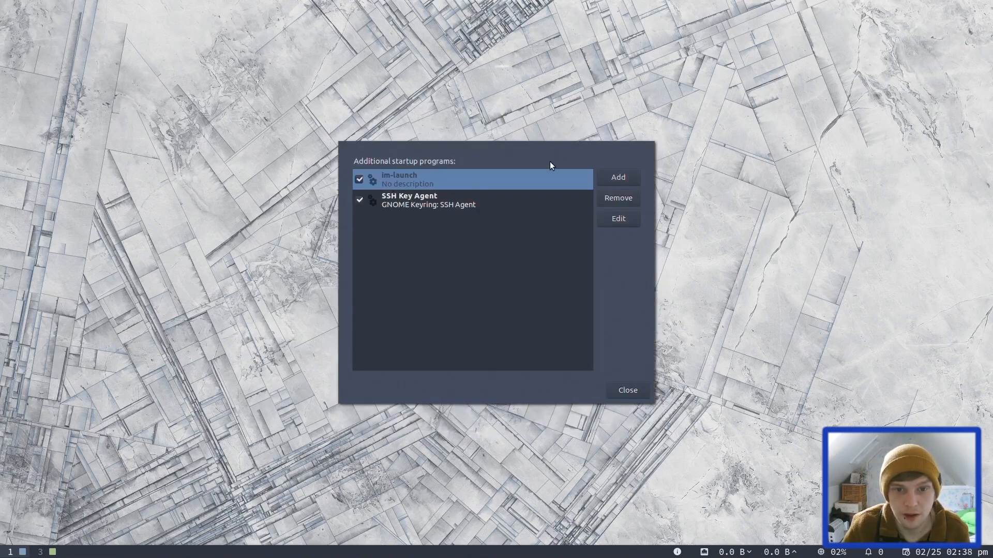
{"action": "left_click", "coordinate": [627, 390]}
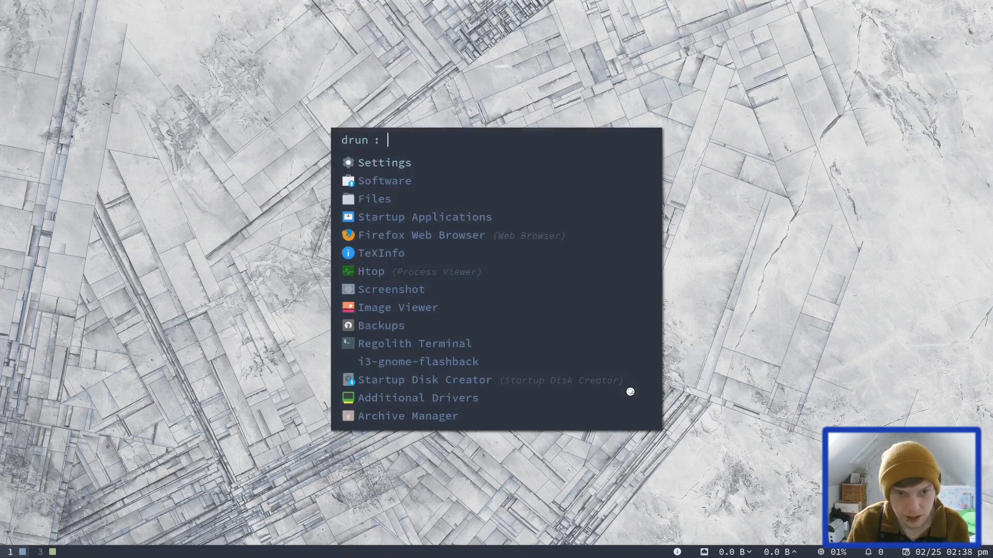
Launch Settings and apply the snowy mountain photo as the desktop wallpaper.
{"action": "key", "text": "Escape"}
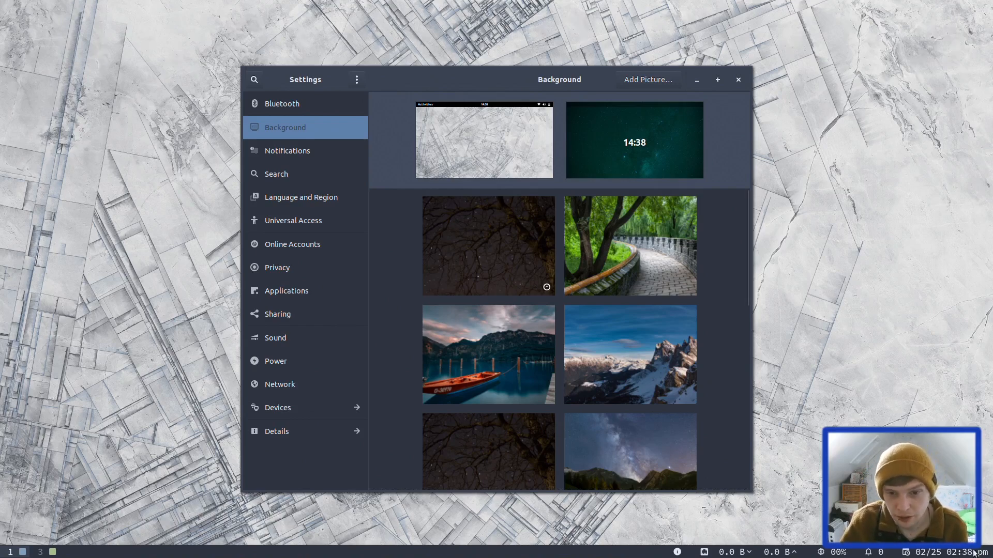
{"action": "scroll", "scroll_direction": "down", "scroll_amount": 3}
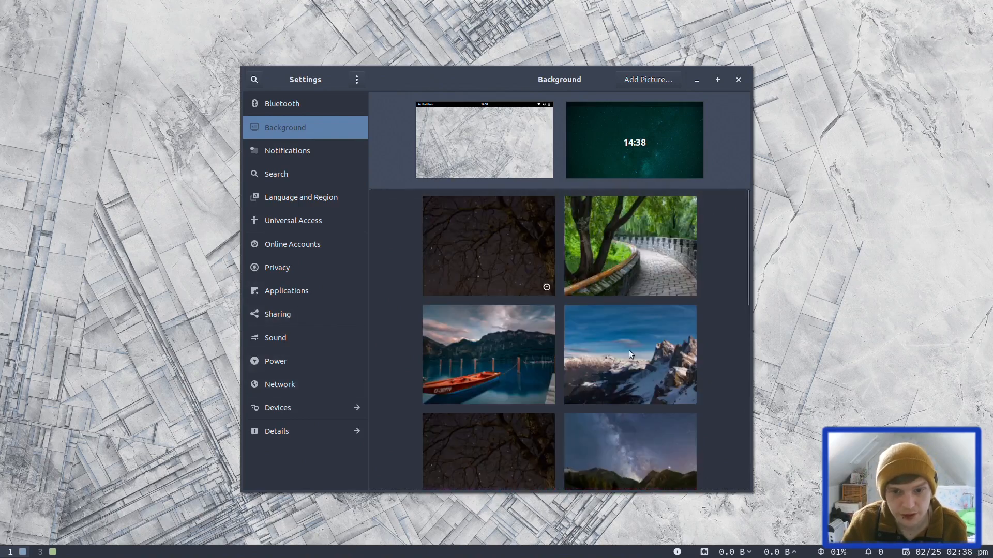
{"action": "left_click", "coordinate": [629, 354]}
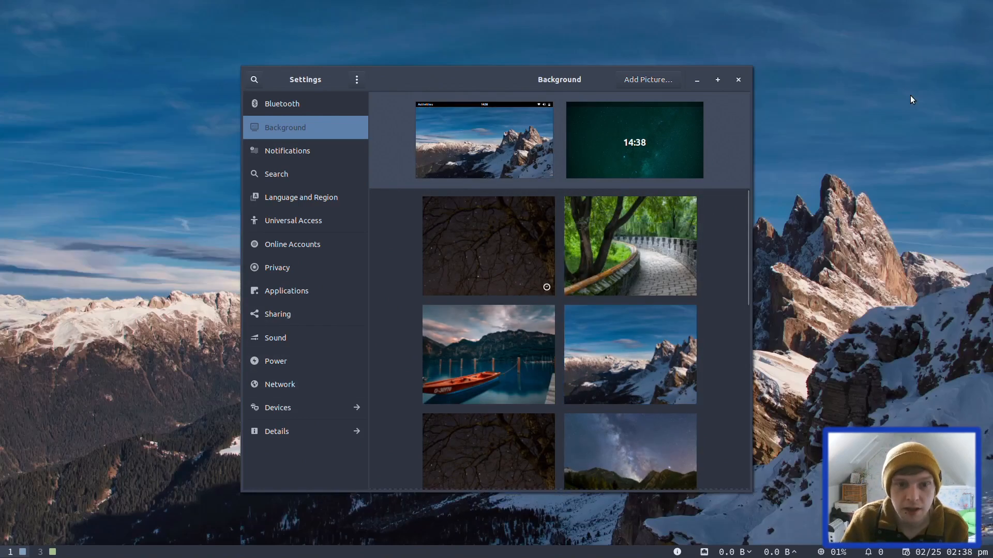
{"action": "mouse_move", "coordinate": [529, 114]}
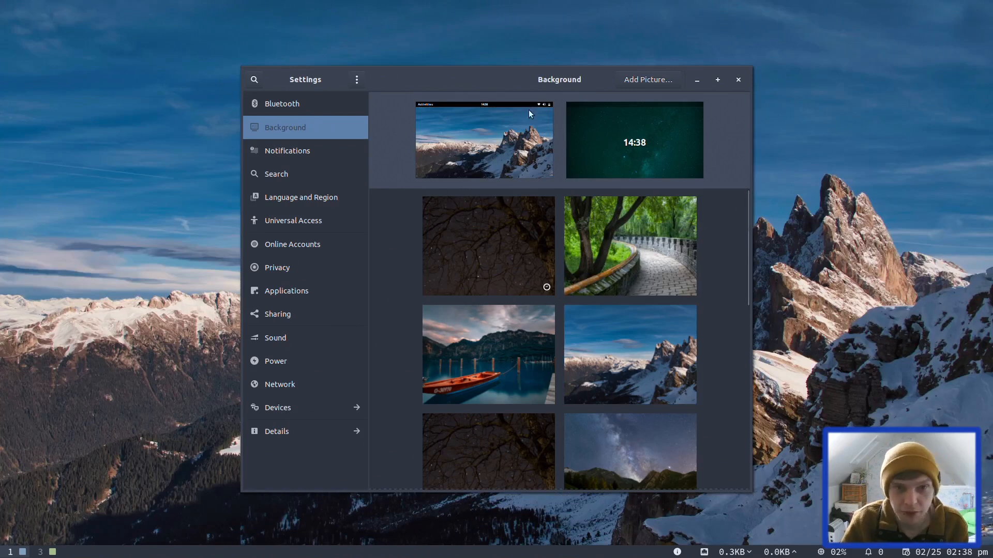
{"action": "mouse_move", "coordinate": [456, 83]}
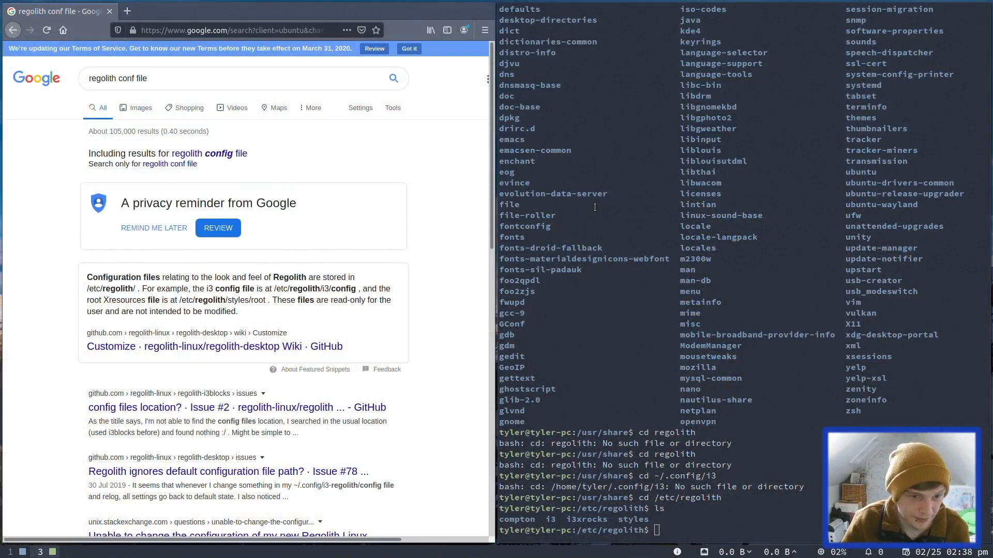
Go to /etc/regolith/i3 and try opening the config file in vim, which is missing.
{"action": "double_click", "coordinate": [309, 288]}
{"action": "type", "text": "cd i3 ; ls"}
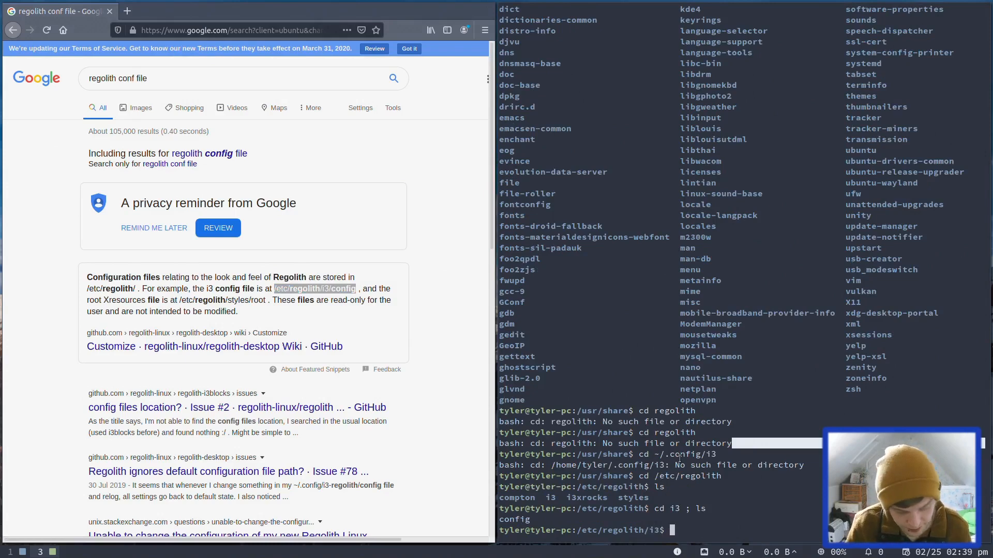
{"action": "type", "text": "vim confi"}
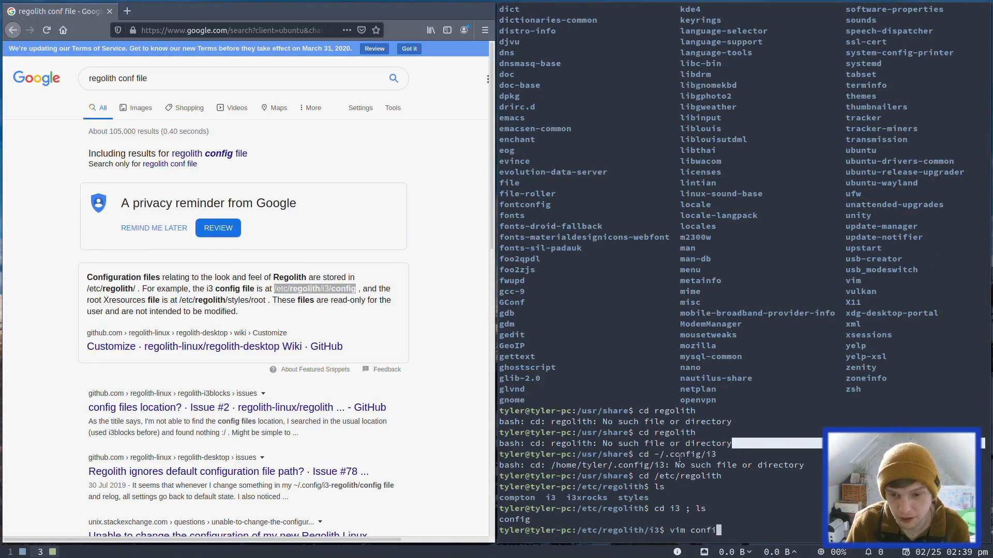
{"action": "key", "text": "Return"}
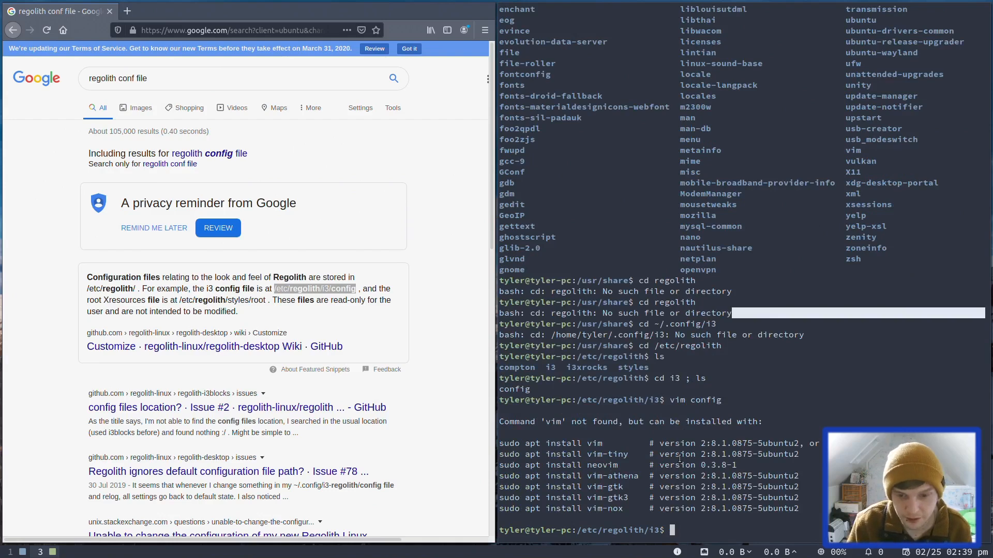
Install vim with sudo apt install vim -y and reissue vim config.
{"action": "type", "text": "sudo apt instqall vim -y"}
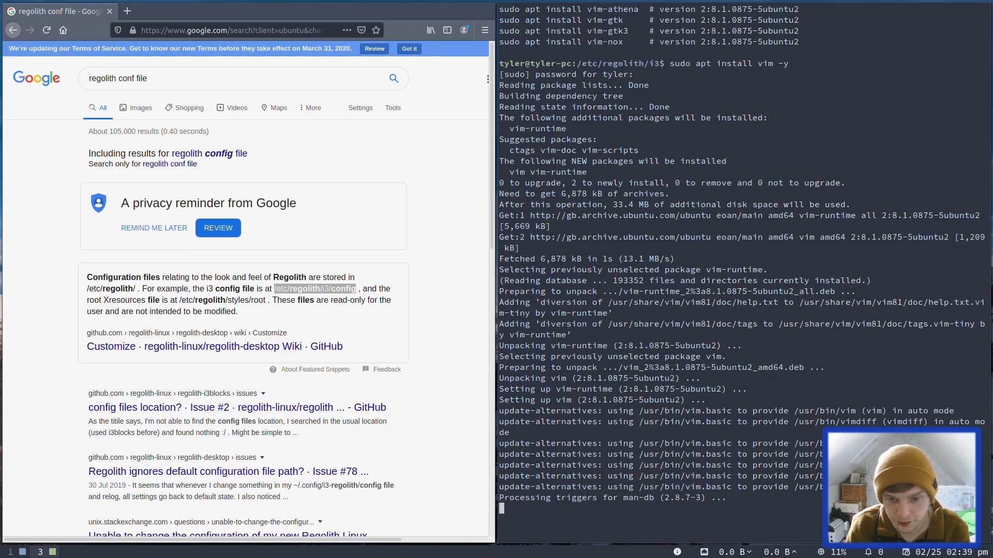
{"action": "type", "text": "vim config"}
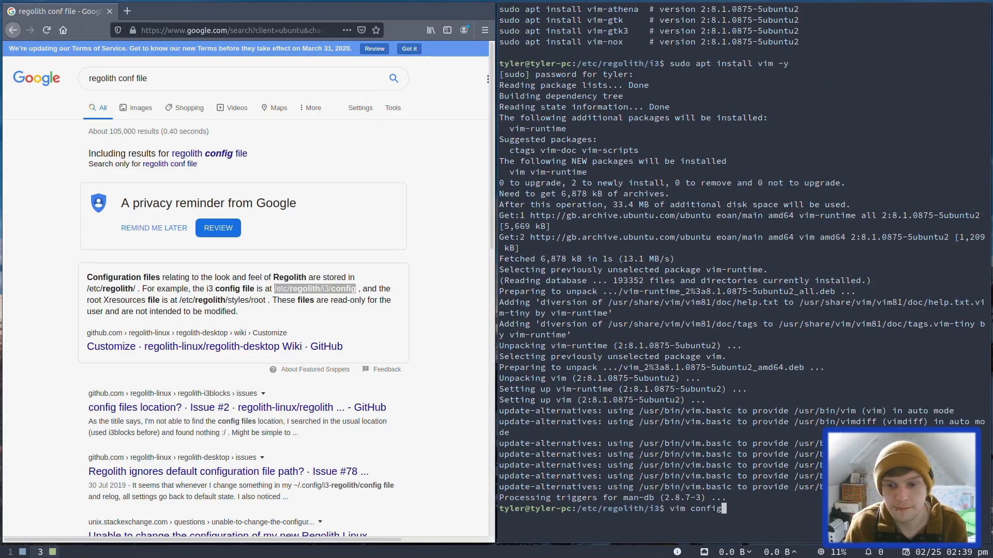
{"action": "key", "text": "Return"}
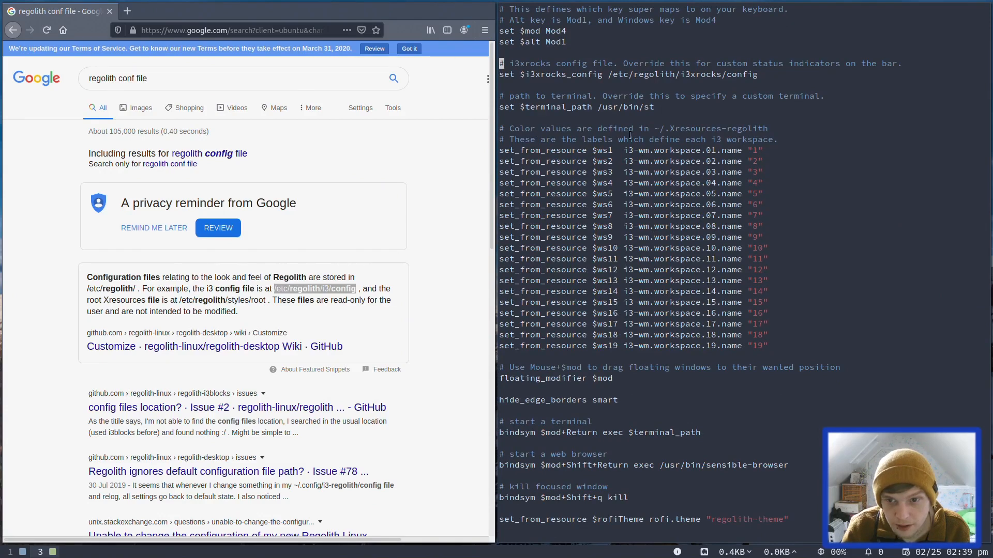
{"action": "scroll", "scroll_direction": "down", "scroll_amount": 3}
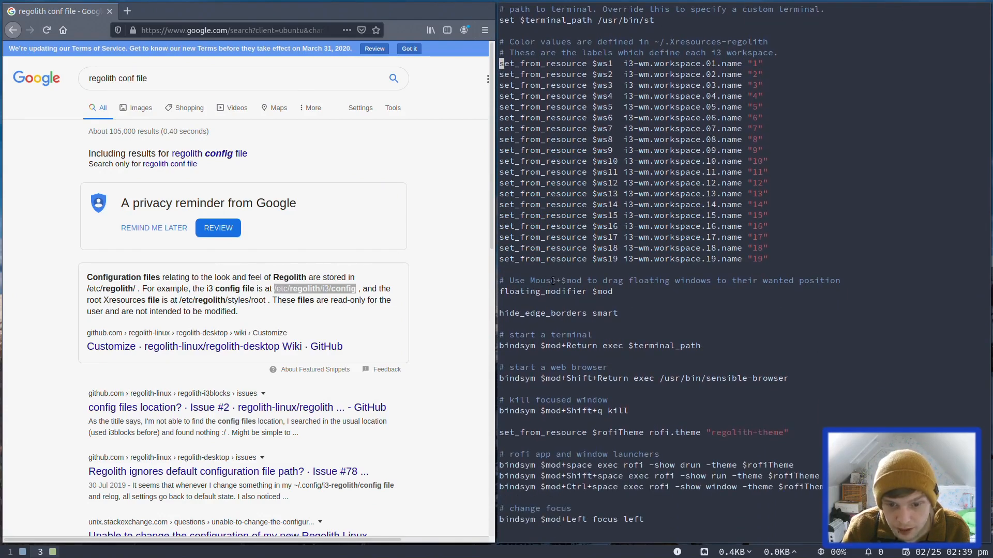
{"action": "scroll", "scroll_direction": "down", "scroll_amount": 3}
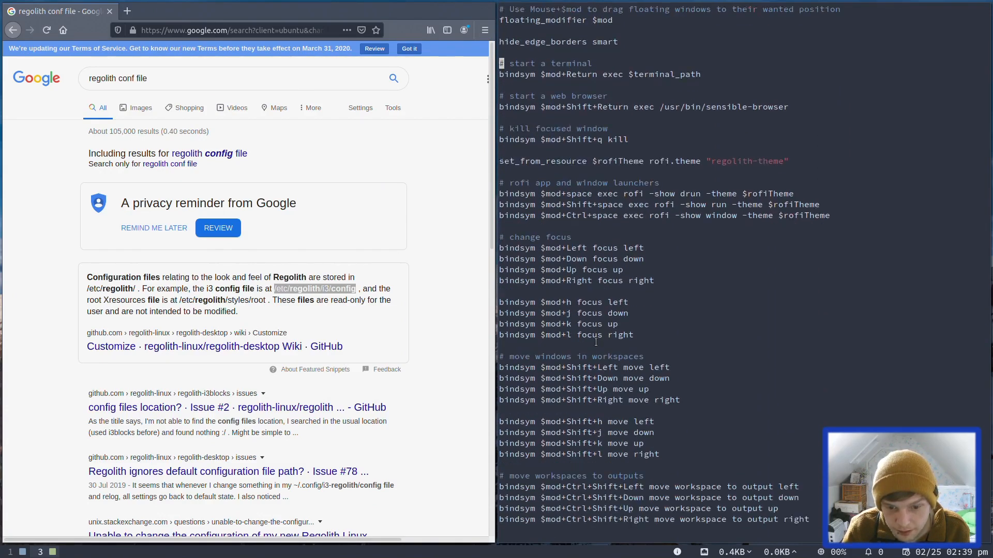
{"action": "scroll", "scroll_direction": "down", "scroll_amount": 3}
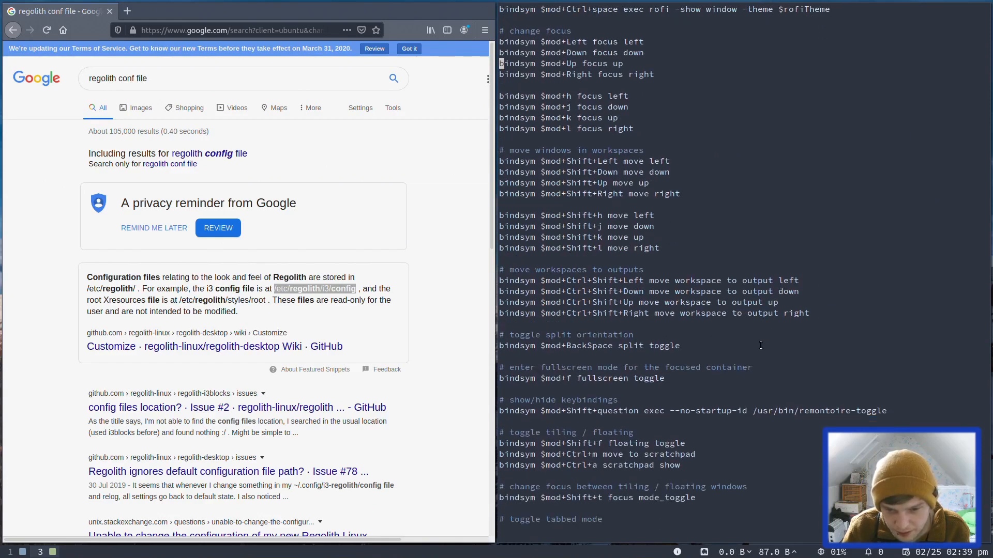
{"action": "scroll", "scroll_direction": "down", "scroll_amount": 3}
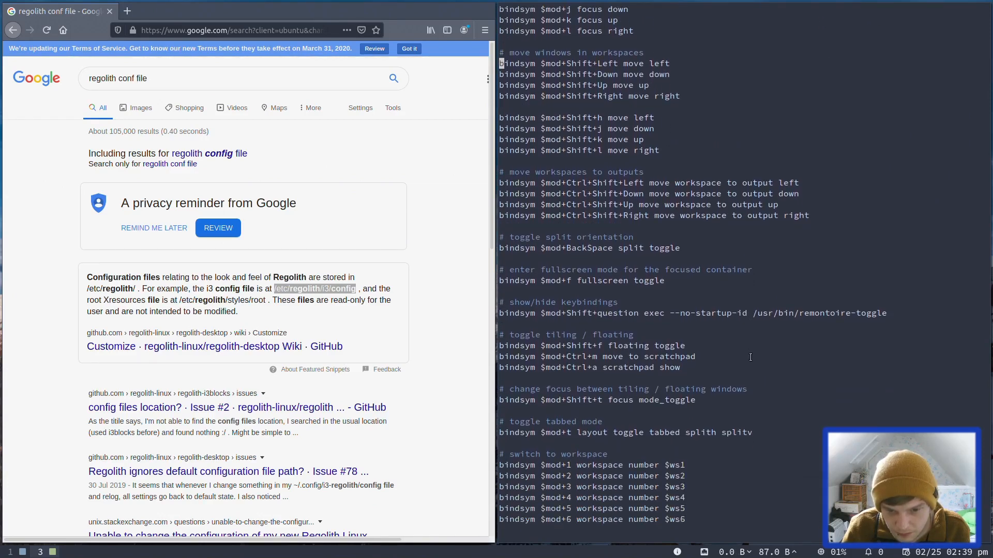
{"action": "scroll", "scroll_direction": "down", "scroll_amount": 3}
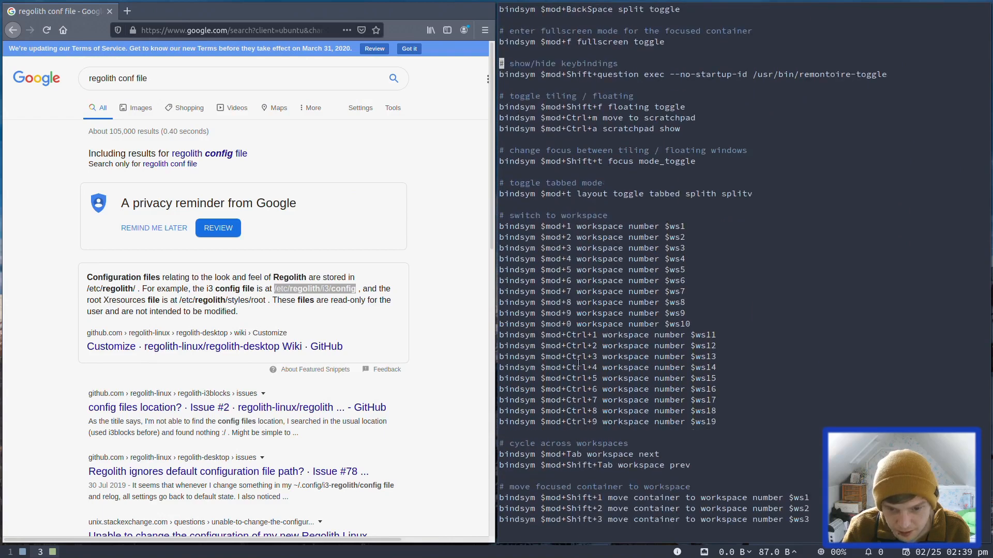
{"action": "scroll", "scroll_direction": "down", "scroll_amount": 3}
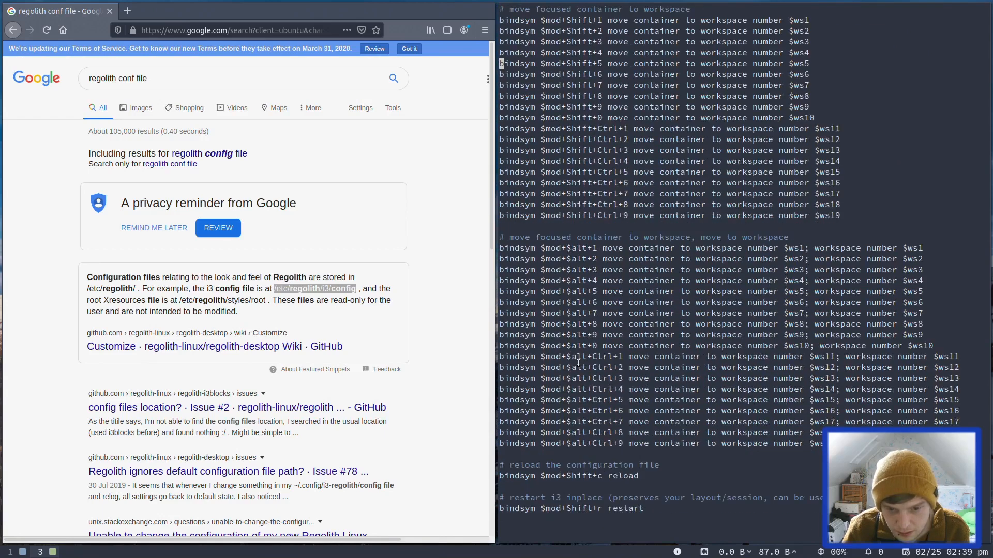
{"action": "scroll", "scroll_direction": "down", "scroll_amount": 3}
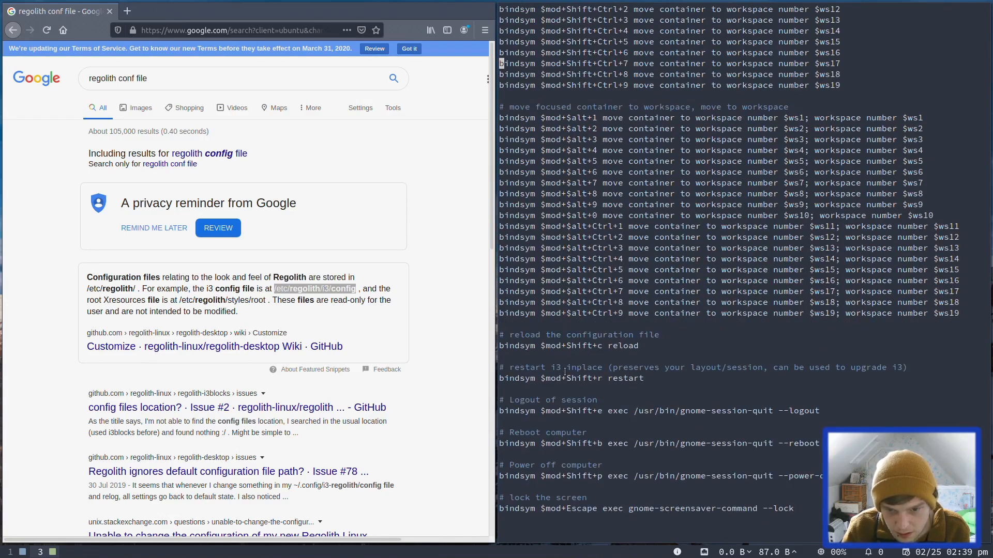
{"action": "scroll", "scroll_direction": "down", "scroll_amount": 3}
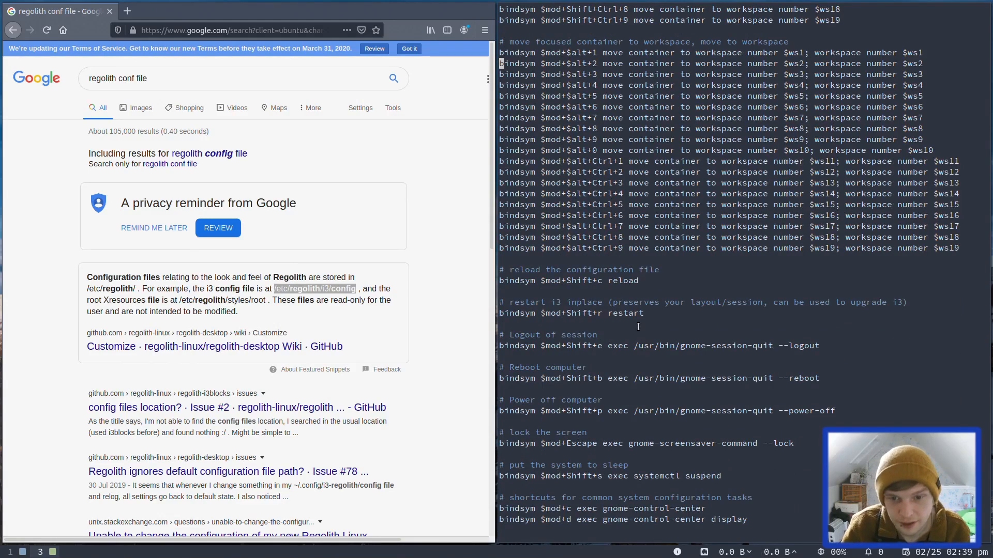
{"action": "mouse_move", "coordinate": [529, 365]}
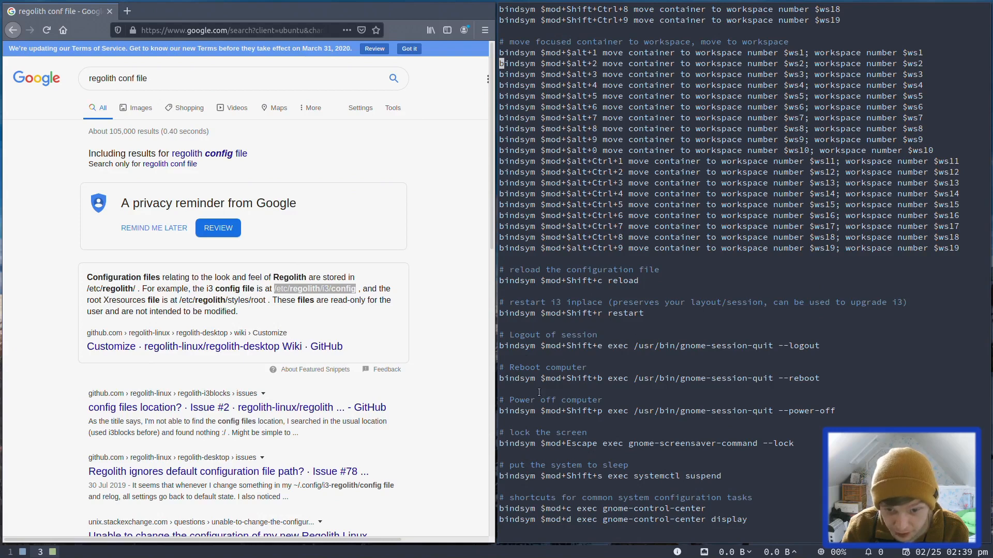
{"action": "mouse_move", "coordinate": [630, 396]}
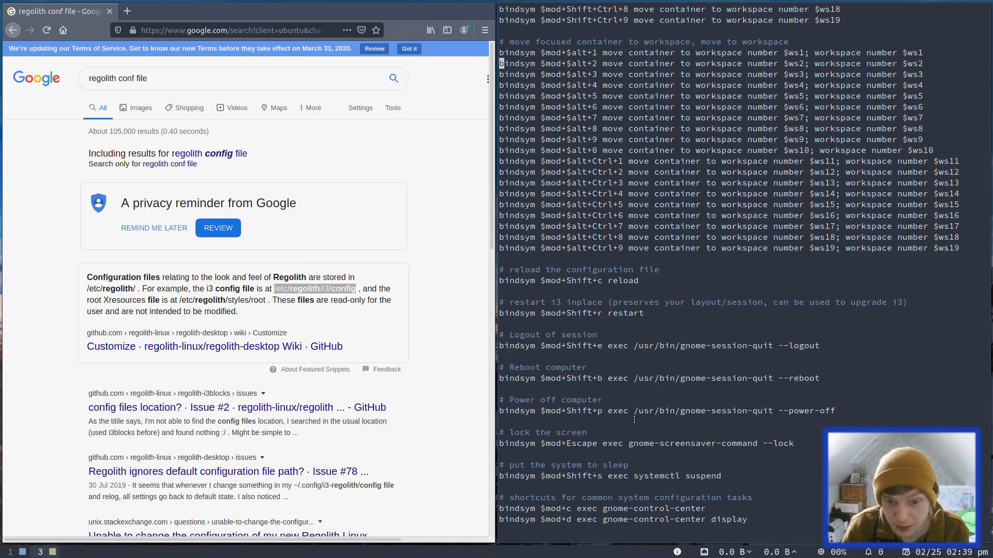
{"action": "scroll", "scroll_direction": "down", "scroll_amount": 3}
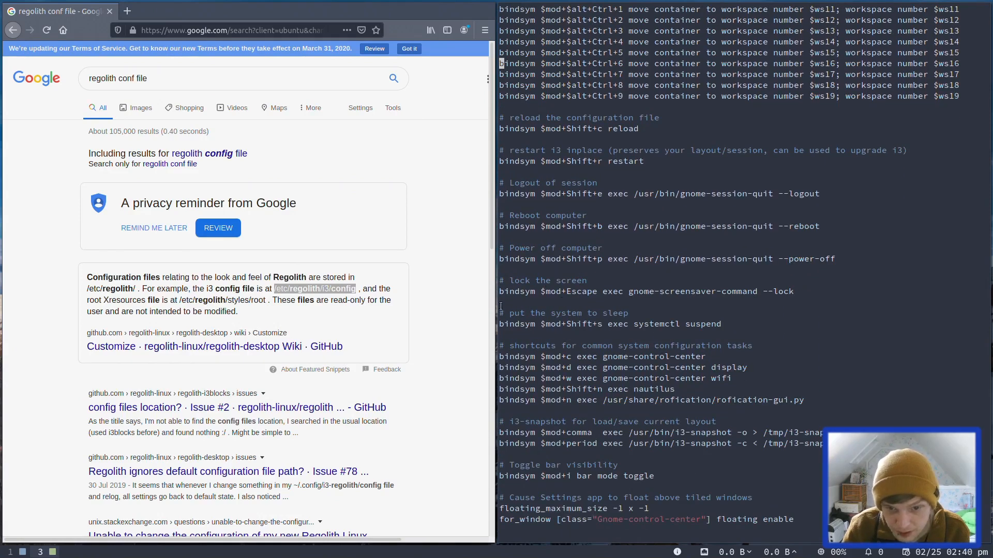
{"action": "scroll", "scroll_direction": "down", "scroll_amount": 3}
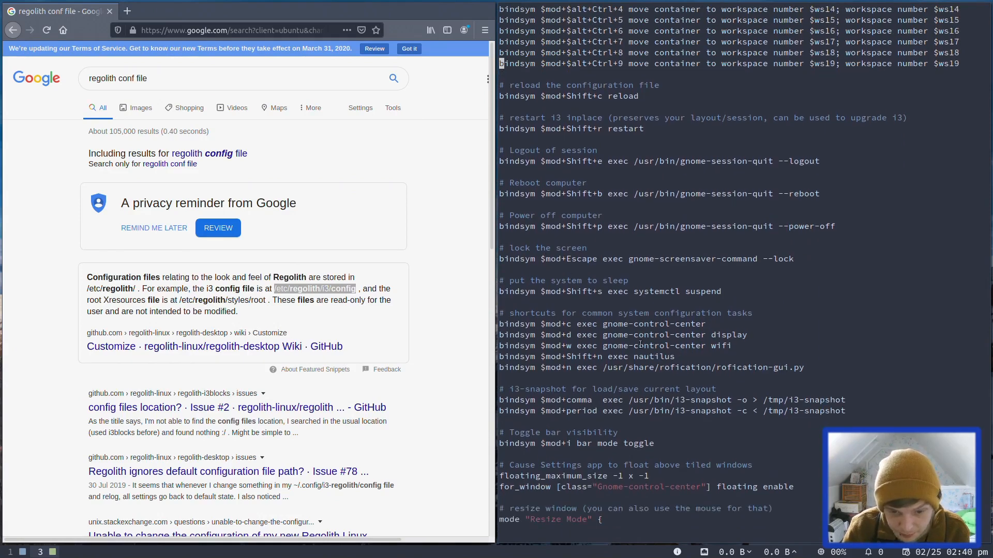
{"action": "scroll", "scroll_direction": "down", "scroll_amount": 3}
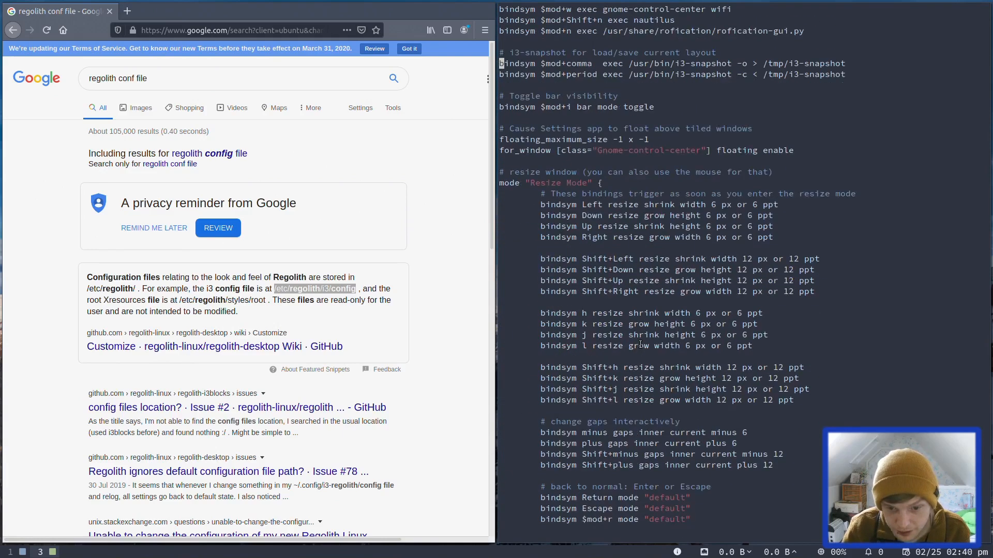
{"action": "scroll", "scroll_direction": "down", "scroll_amount": 3}
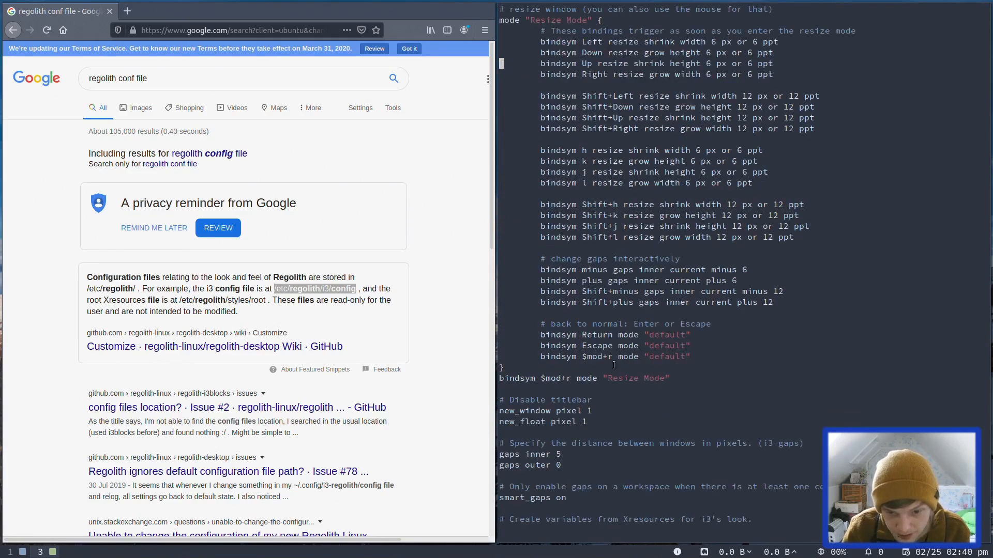
Scroll through the i3 config to its end in Vim and quit back to the shell.
{"action": "scroll", "scroll_direction": "down", "scroll_amount": 3}
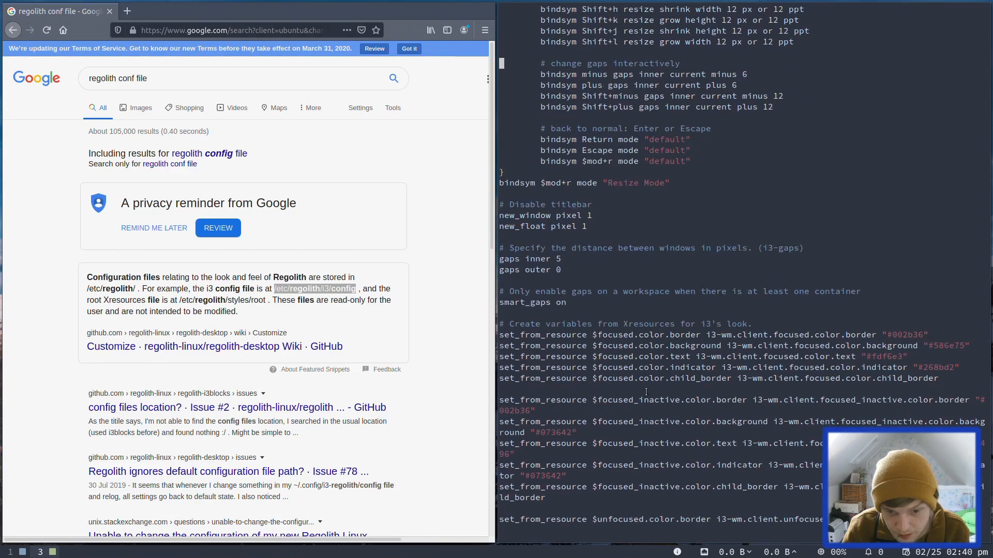
{"action": "scroll", "scroll_direction": "down", "scroll_amount": 3}
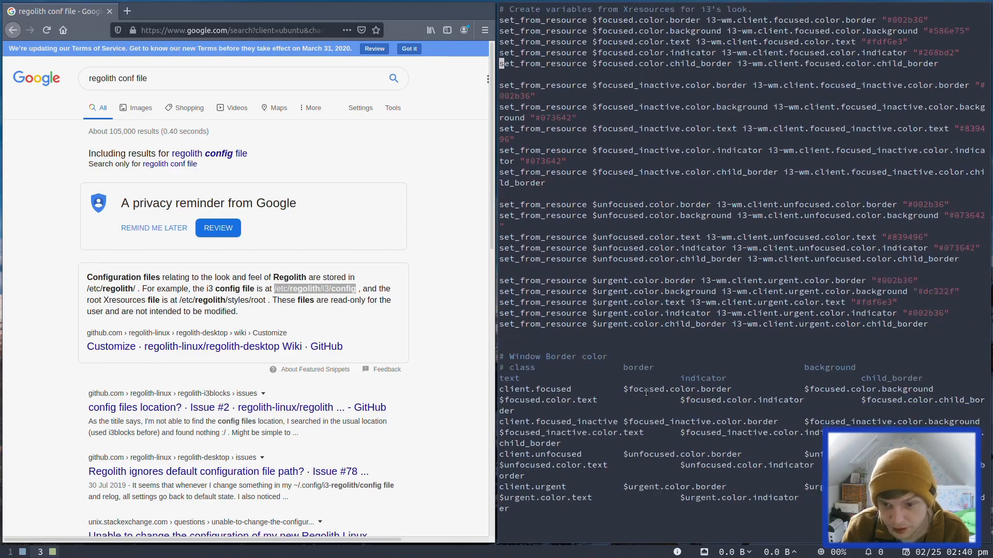
{"action": "scroll", "scroll_direction": "down", "scroll_amount": 3}
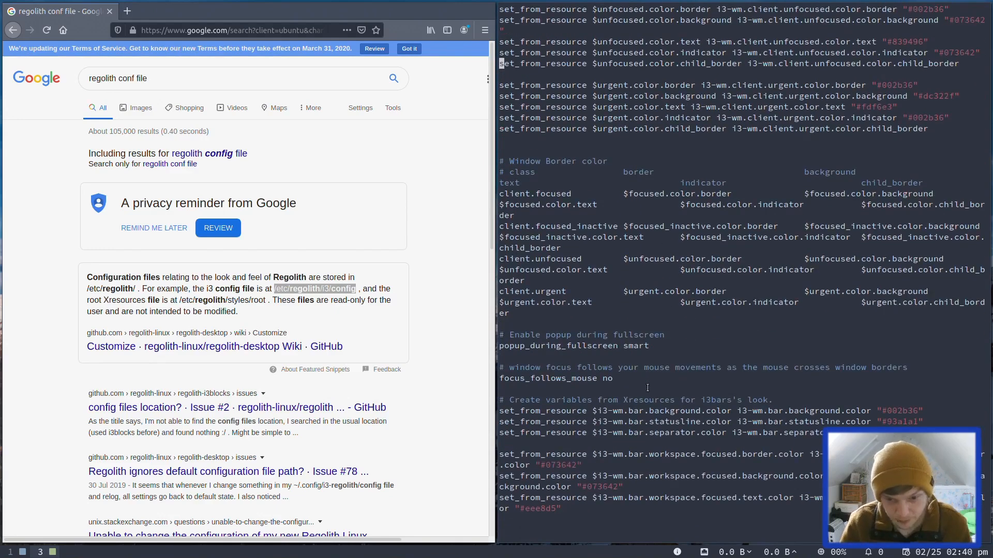
{"action": "scroll", "scroll_direction": "down", "scroll_amount": 3}
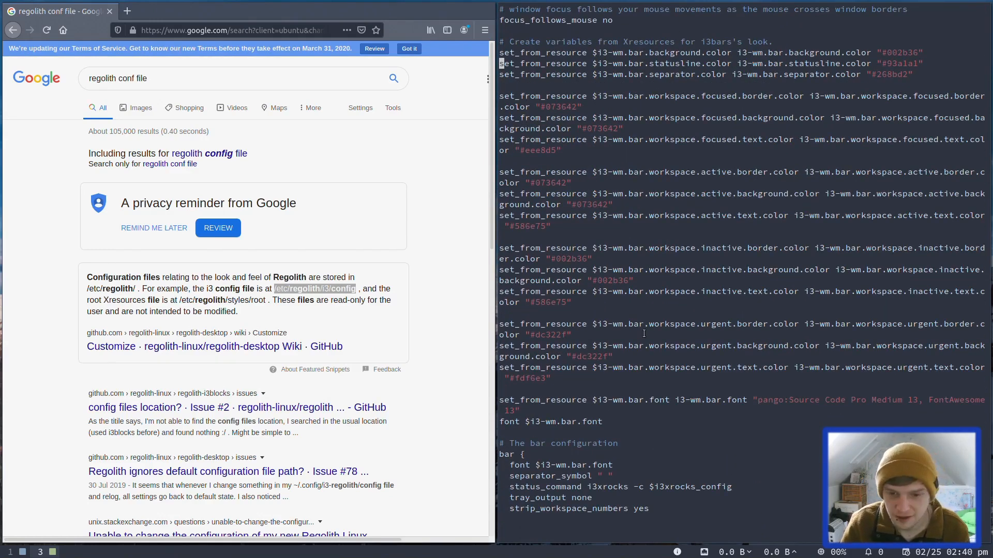
{"action": "scroll", "scroll_direction": "down", "scroll_amount": 3}
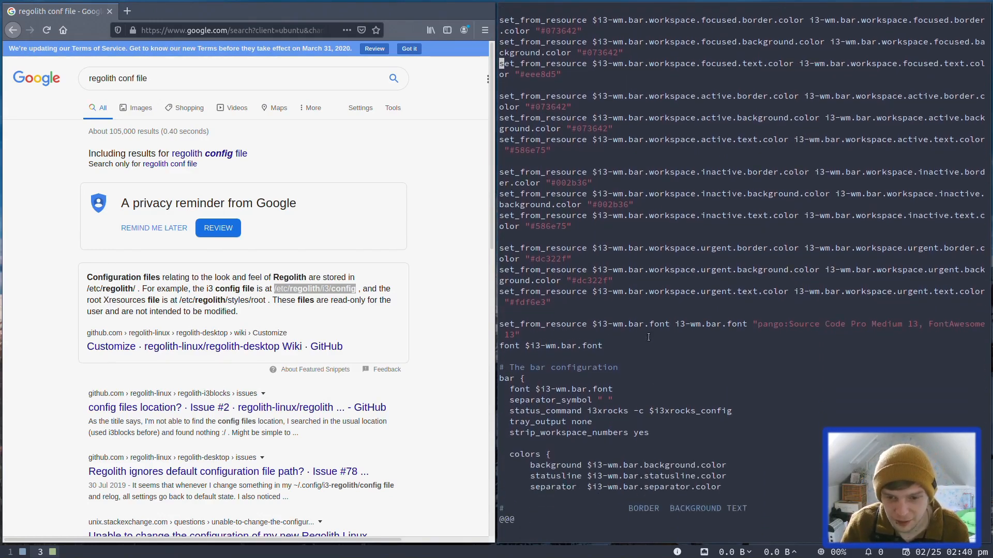
{"action": "scroll", "scroll_direction": "down", "scroll_amount": 3}
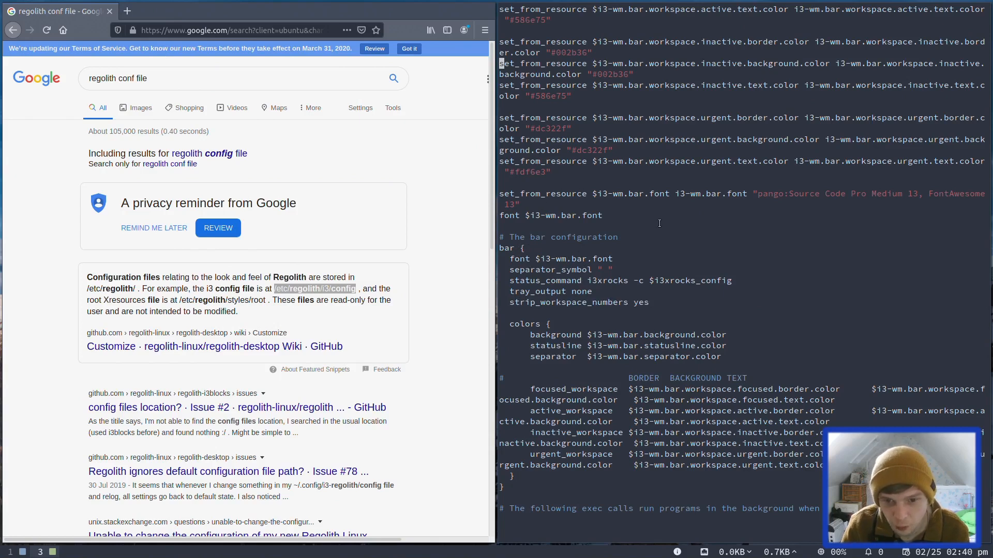
{"action": "mouse_move", "coordinate": [501, 279]}
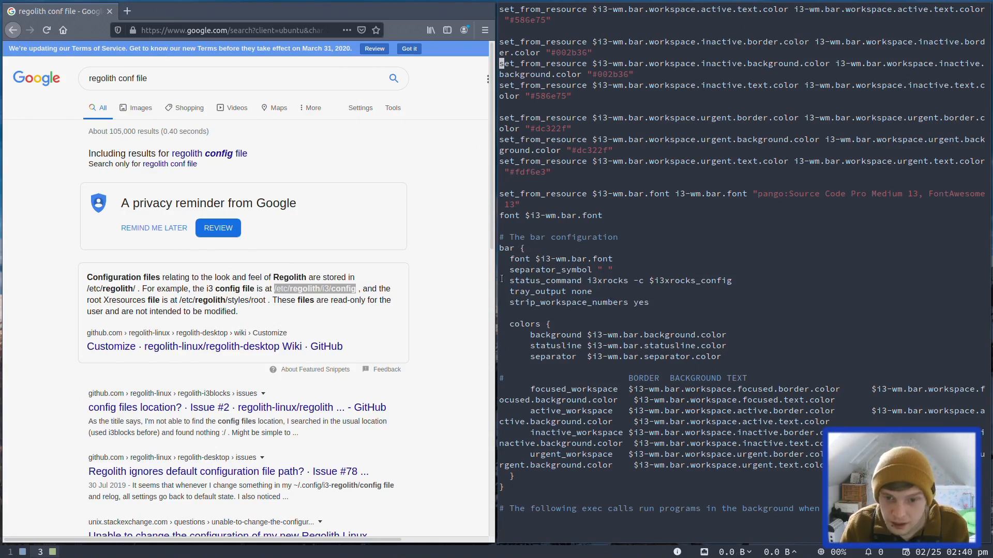
{"action": "scroll", "scroll_direction": "down", "scroll_amount": 3}
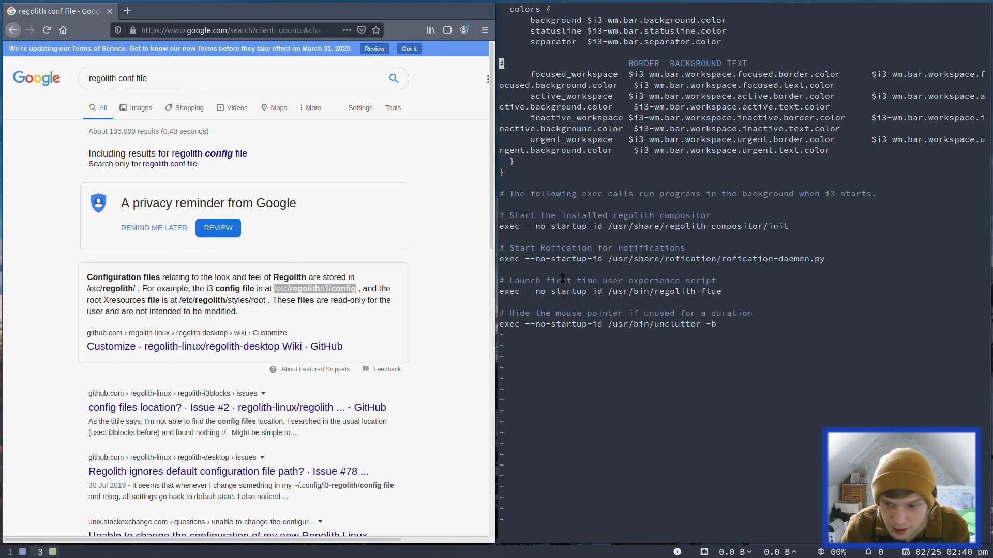
{"action": "scroll", "scroll_direction": "down", "scroll_amount": 3}
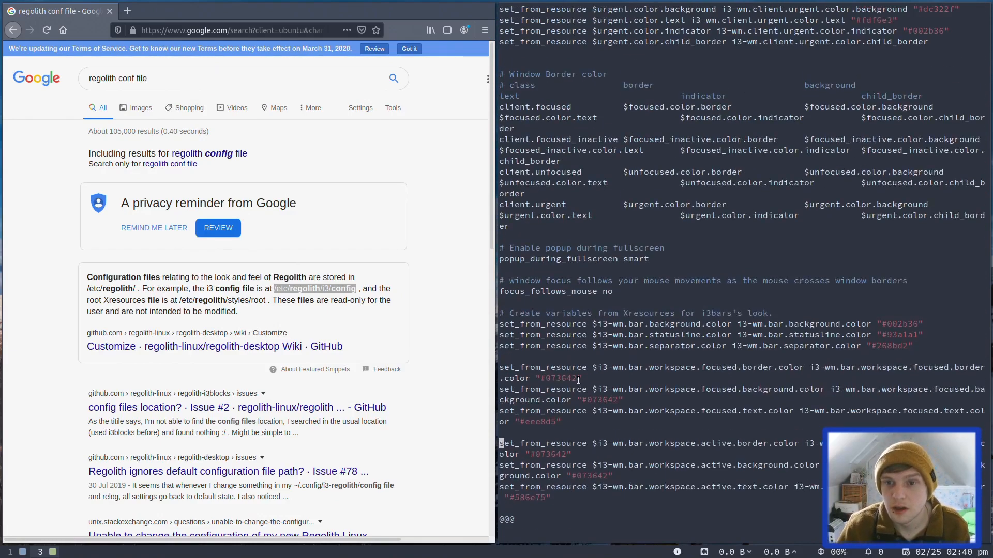
{"action": "scroll", "scroll_direction": "up", "scroll_amount": 3}
{"action": "type", "text": "cp"}
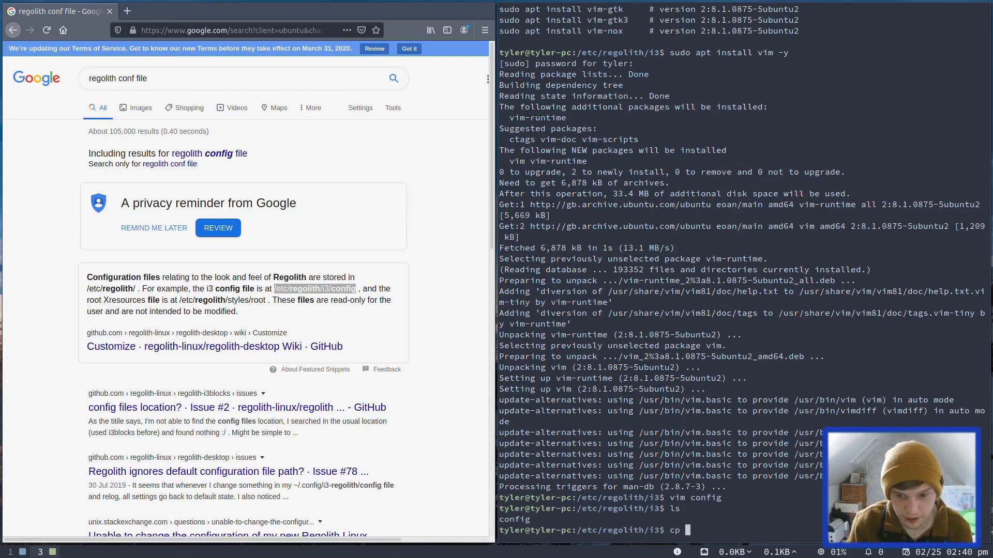
Copy config to ~/Documents with cp and switch to empty workspace 4.
{"action": "type", "text": "config @/"}
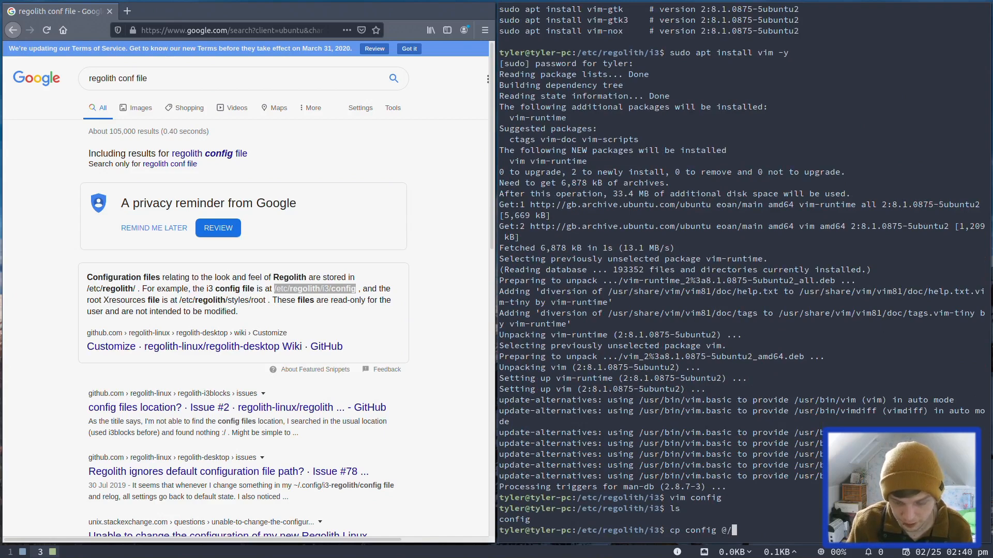
{"action": "type", "text": "~/documents"}
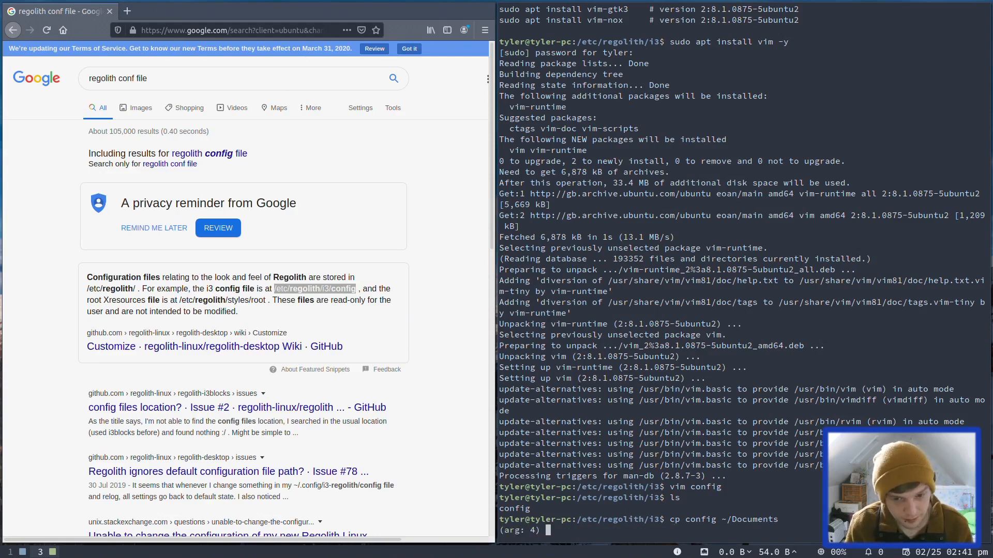
{"action": "key", "text": "Return"}
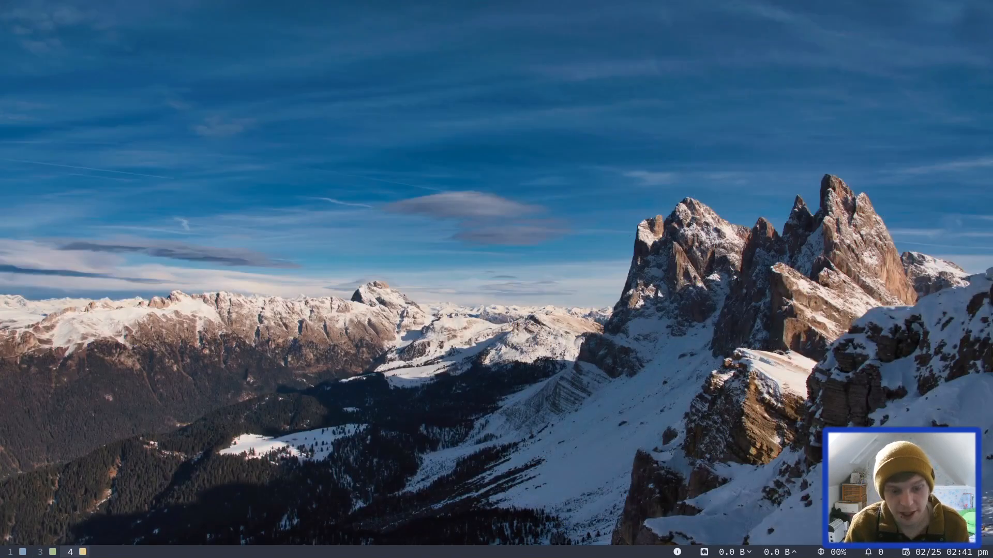
Launch Files from the Rofi launcher onto the empty workspace.
{"action": "key", "text": "super"}
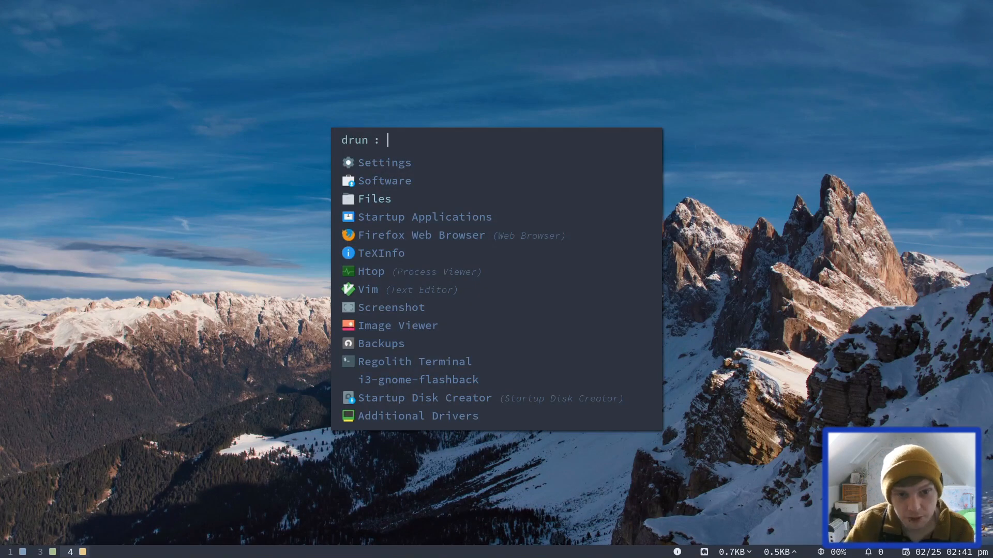
{"action": "left_click", "coordinate": [374, 198]}
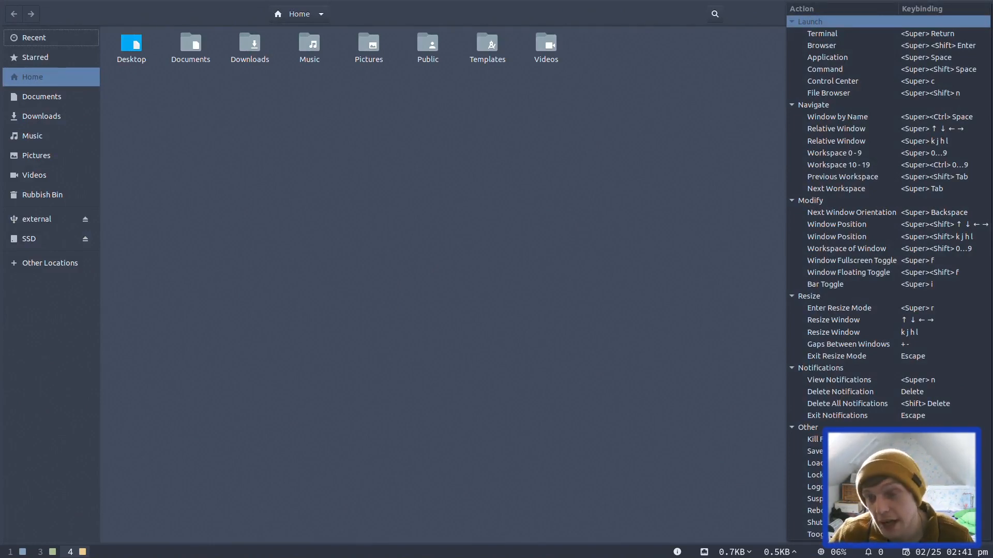
{"action": "mouse_move", "coordinate": [495, 383]}
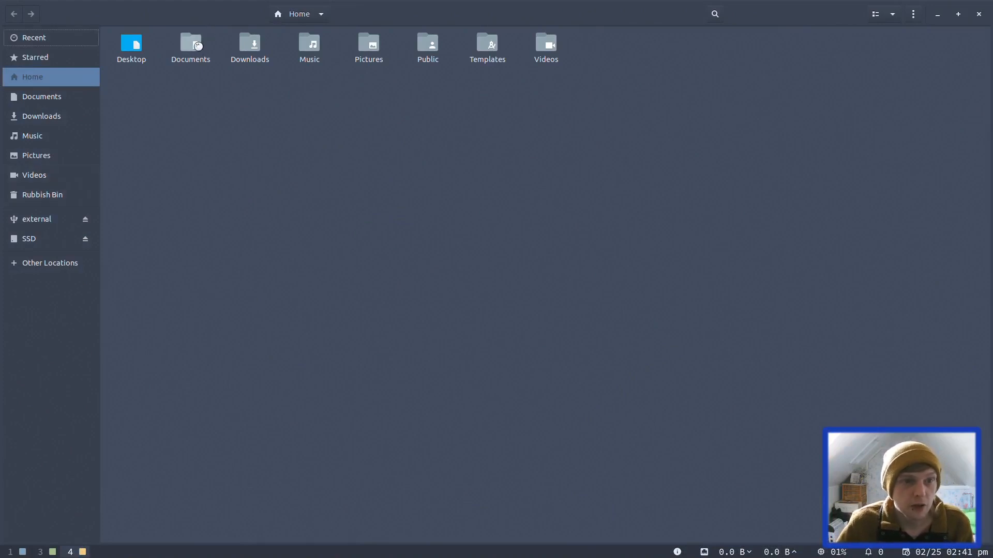
Open Documents in new tiled windows showing the copied config file.
{"action": "right_click", "coordinate": [190, 44]}
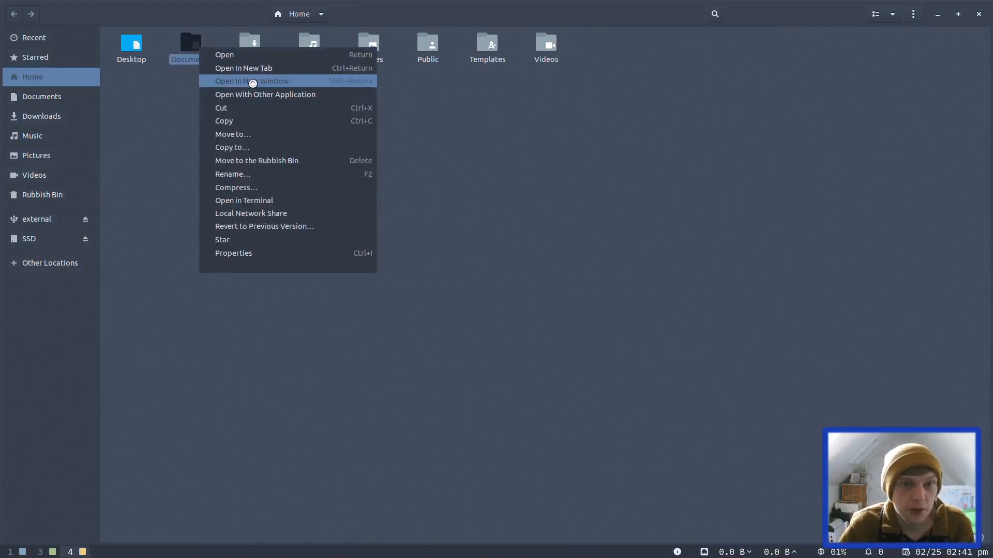
{"action": "left_click", "coordinate": [252, 81]}
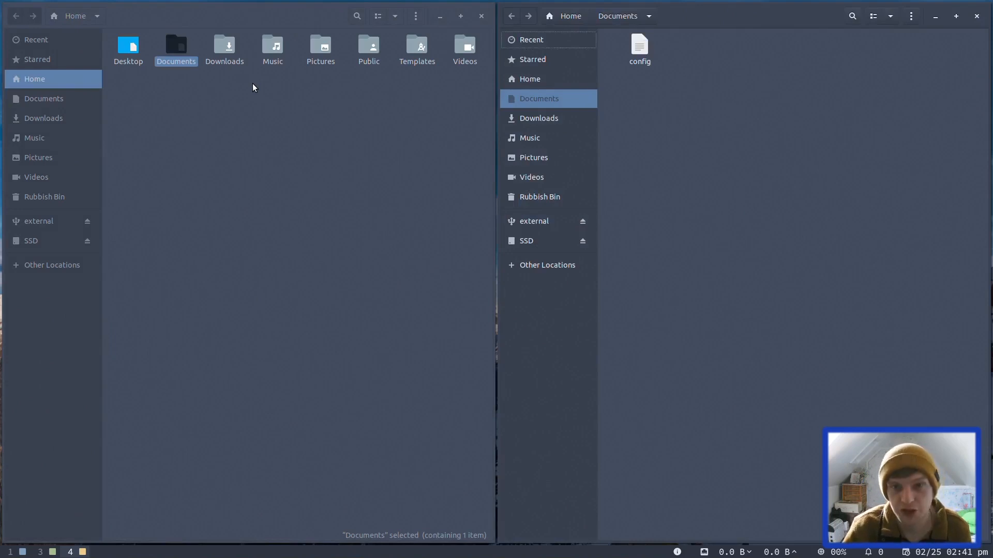
{"action": "mouse_move", "coordinate": [606, 77]}
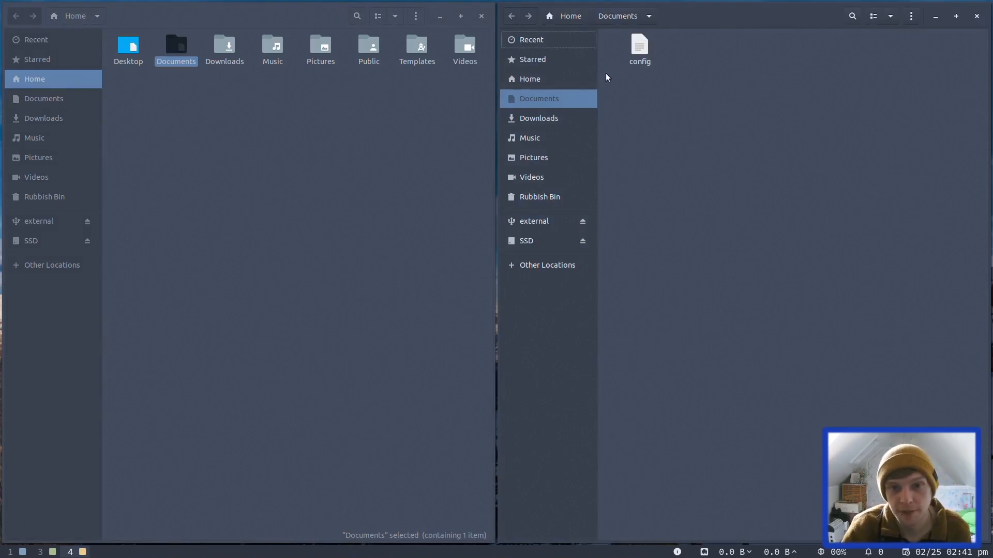
{"action": "right_click", "coordinate": [539, 98]}
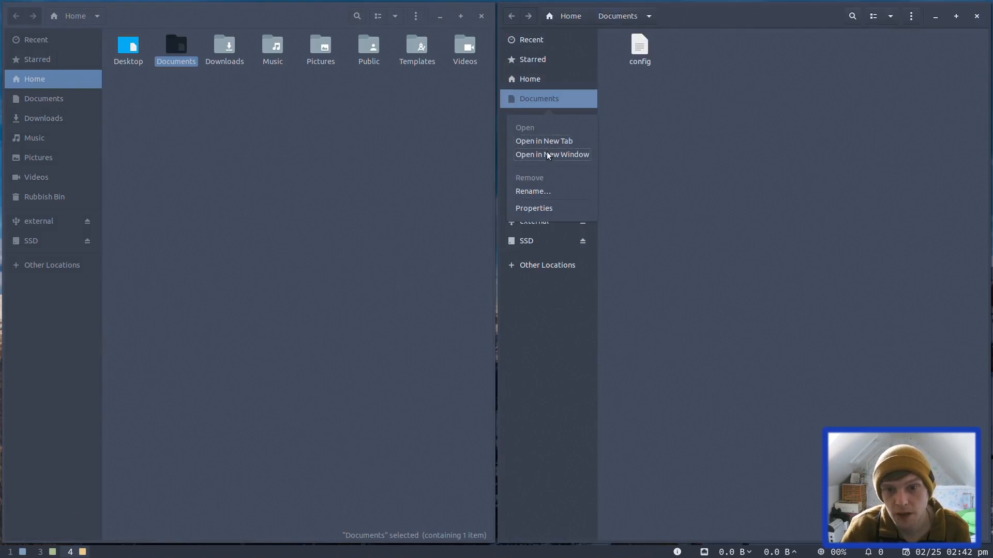
{"action": "left_click", "coordinate": [552, 154]}
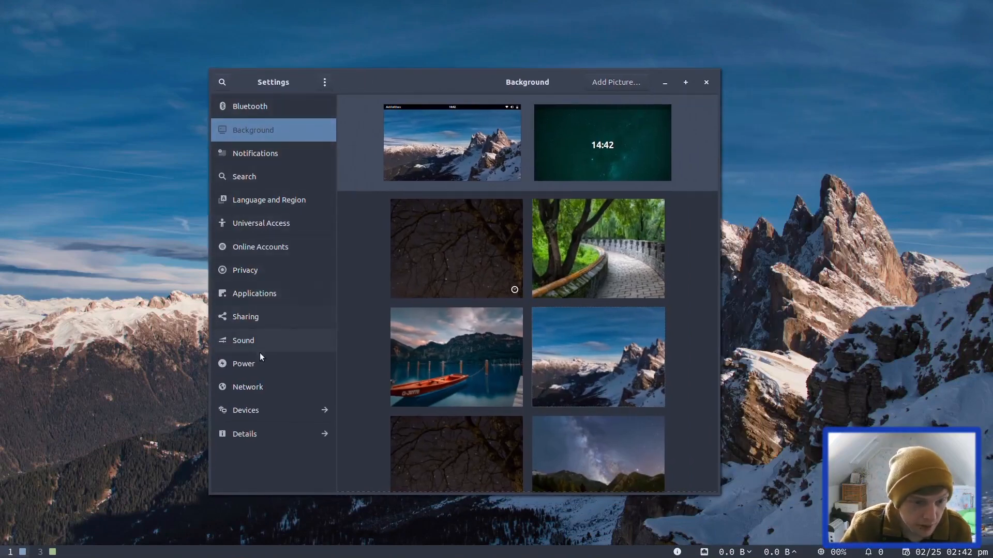
Browse Settings through About, then show Notifications with each application's status.
{"action": "left_click", "coordinate": [244, 434]}
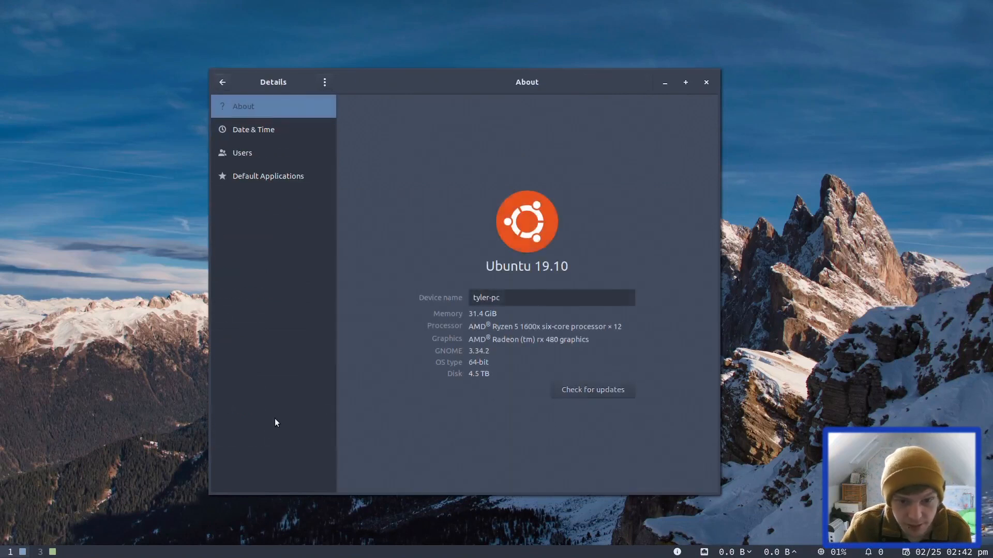
{"action": "mouse_move", "coordinate": [280, 107]}
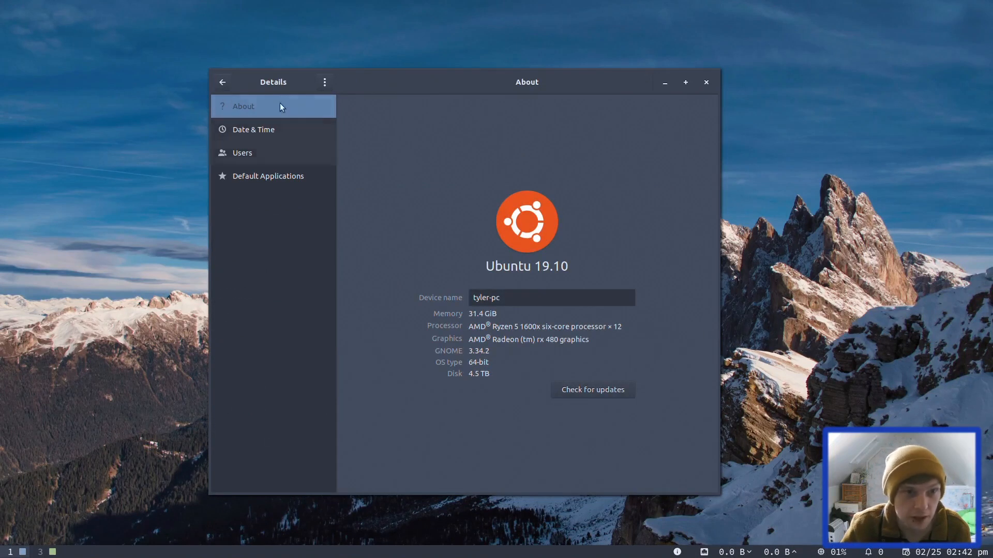
{"action": "left_click", "coordinate": [221, 82]}
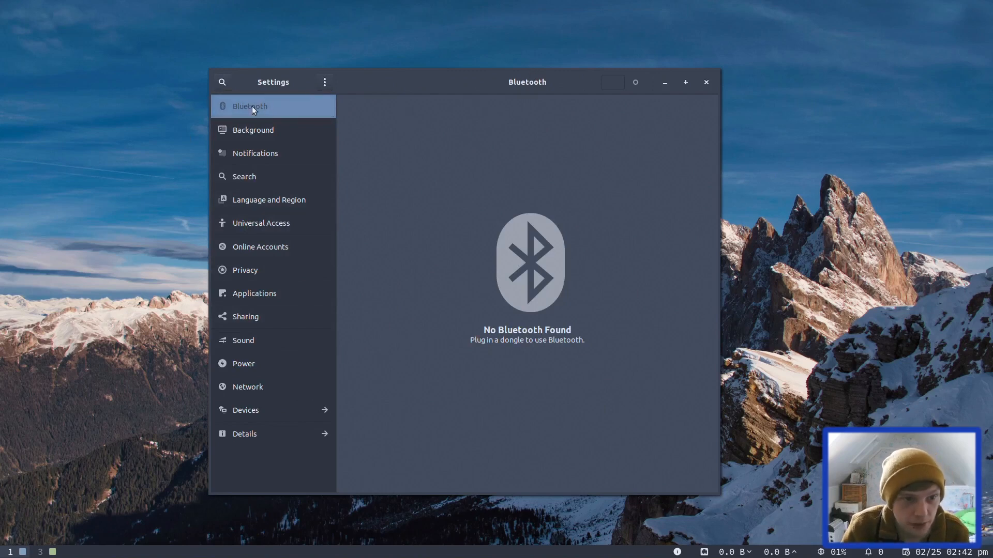
{"action": "left_click", "coordinate": [255, 153]}
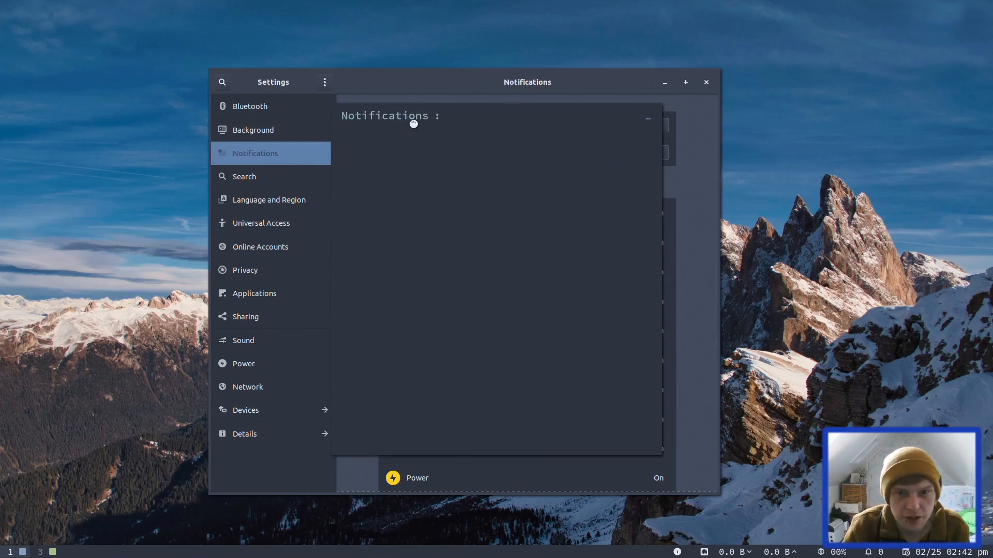
{"action": "mouse_move", "coordinate": [653, 121]}
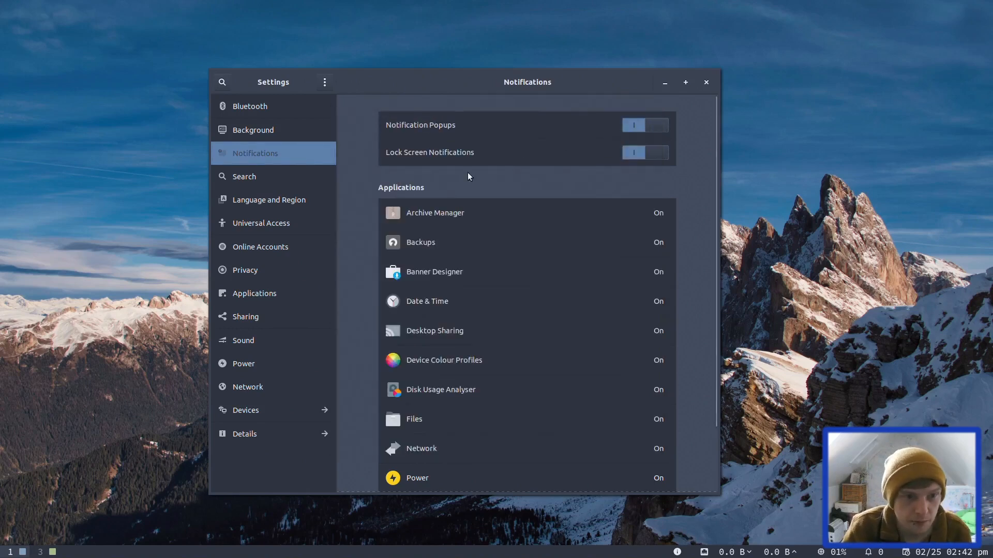
{"action": "scroll", "scroll_direction": "down", "scroll_amount": 3}
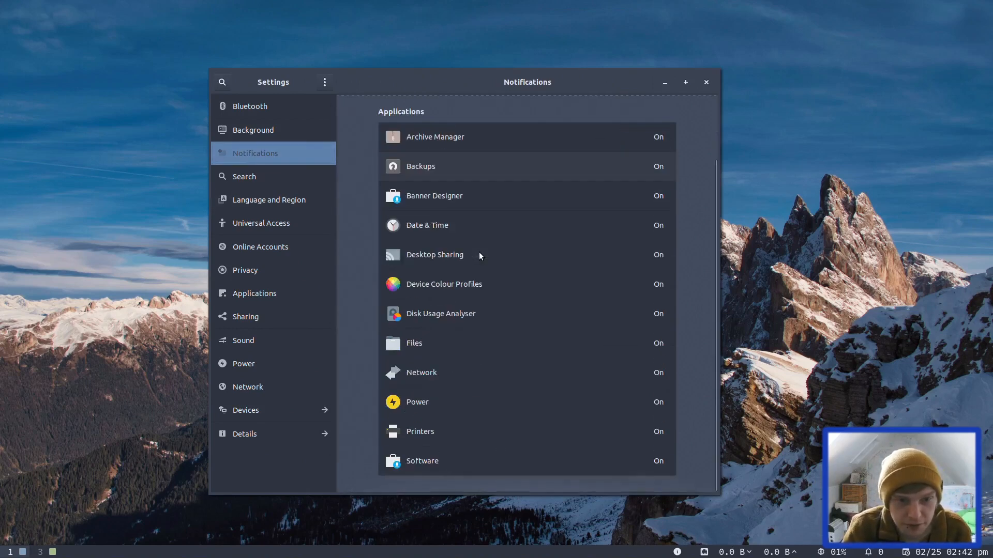
{"action": "scroll", "scroll_direction": "up", "scroll_amount": 3}
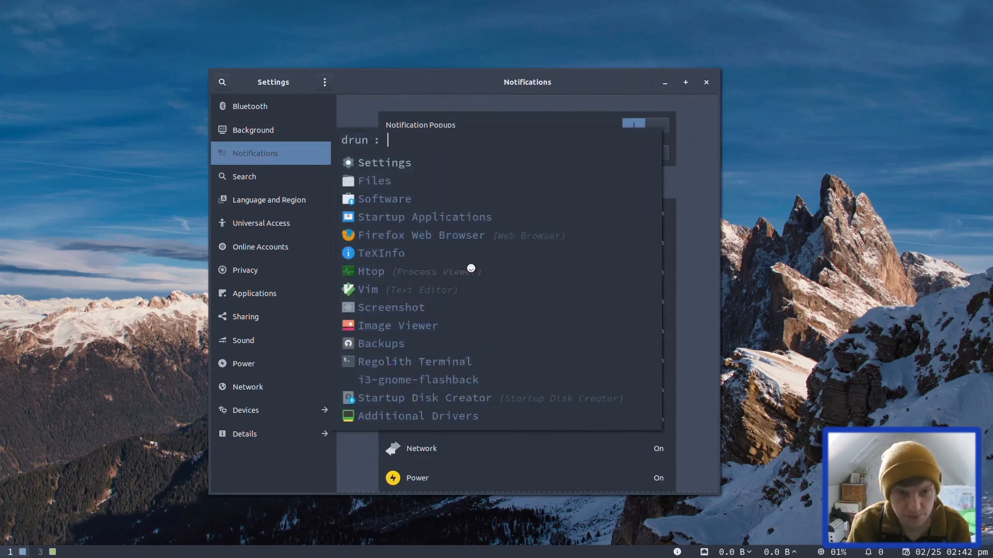
Launch Déjà Dup Backups showing no backups, then search Rofi for Software.
{"action": "left_click", "coordinate": [380, 343]}
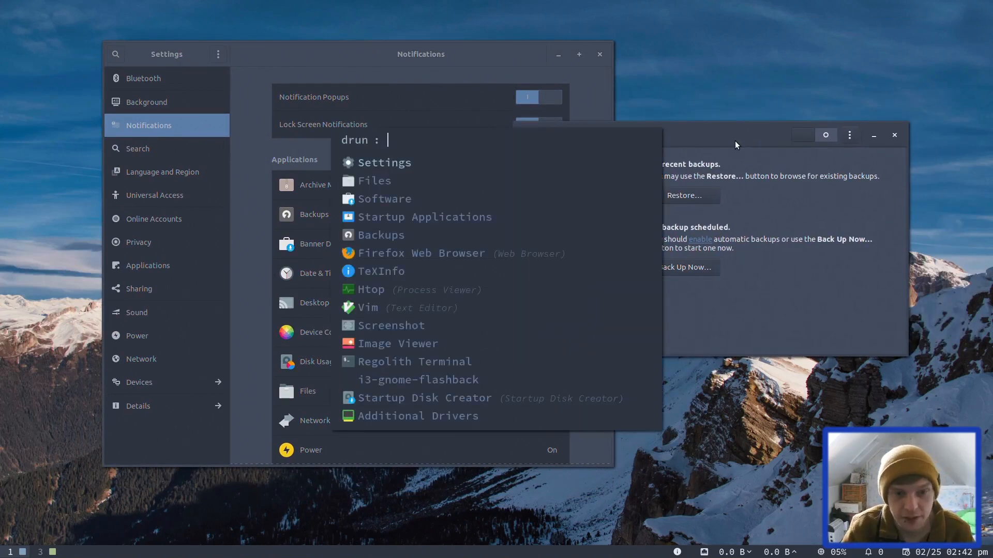
{"action": "mouse_move", "coordinate": [399, 204]}
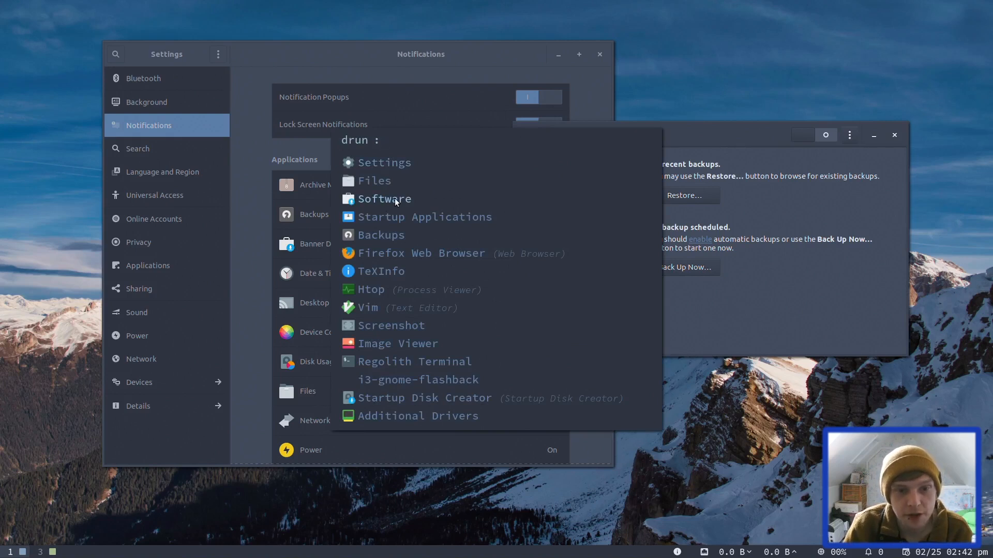
{"action": "type", "text": "spft"}
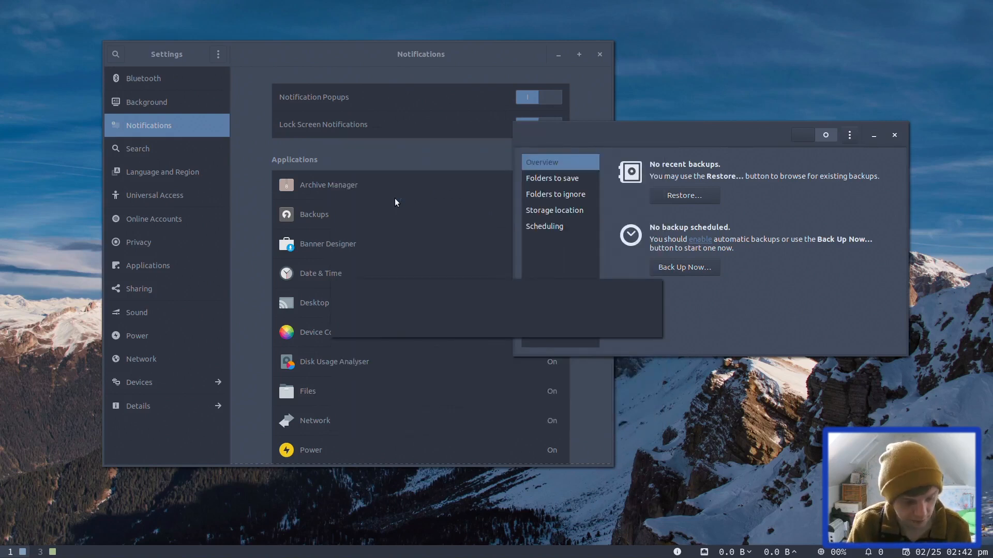
{"action": "mouse_move", "coordinate": [334, 374]}
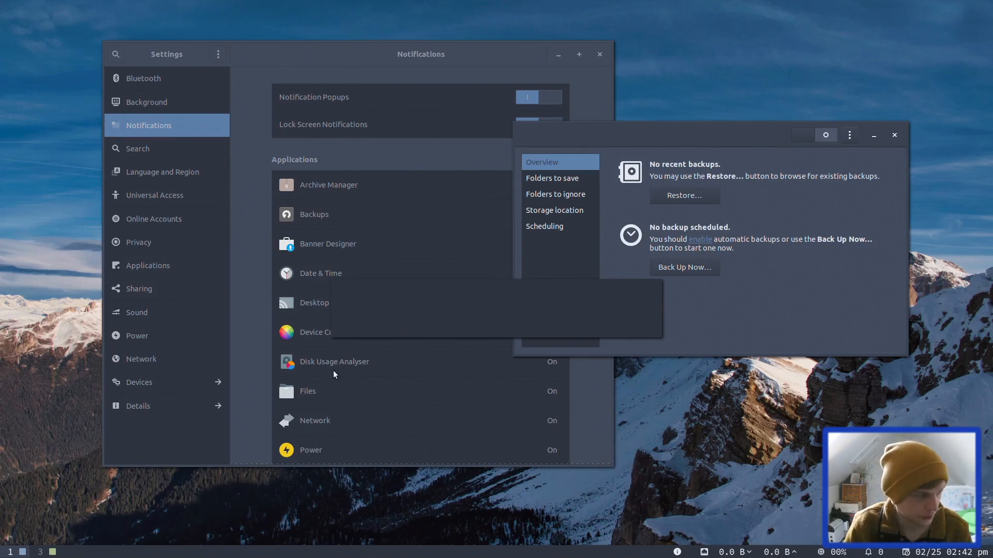
{"action": "mouse_move", "coordinate": [433, 306]}
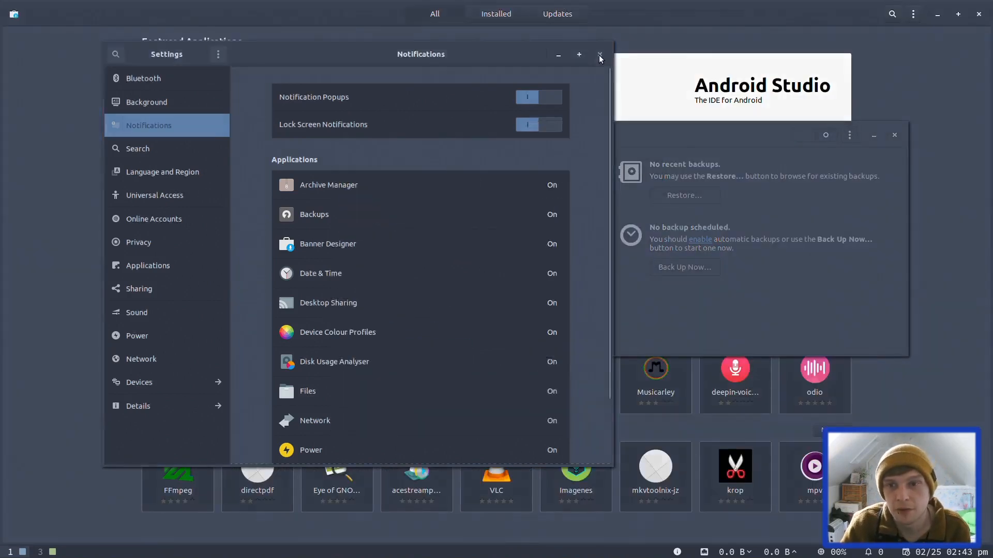
Close Settings, search GNOME Software for tmux and install it with password authentication.
{"action": "left_click", "coordinate": [599, 55]}
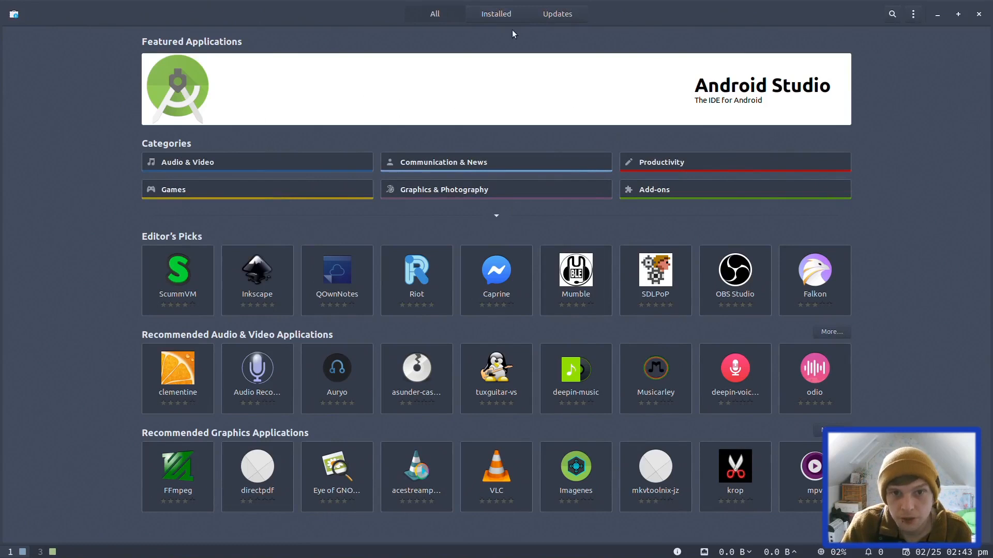
{"action": "left_click", "coordinate": [892, 14]}
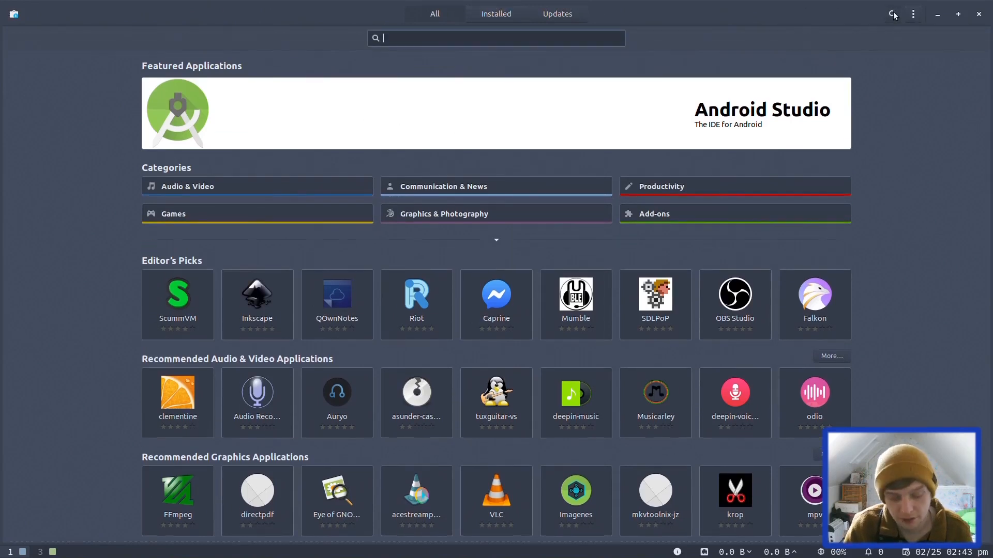
{"action": "type", "text": "tmux"}
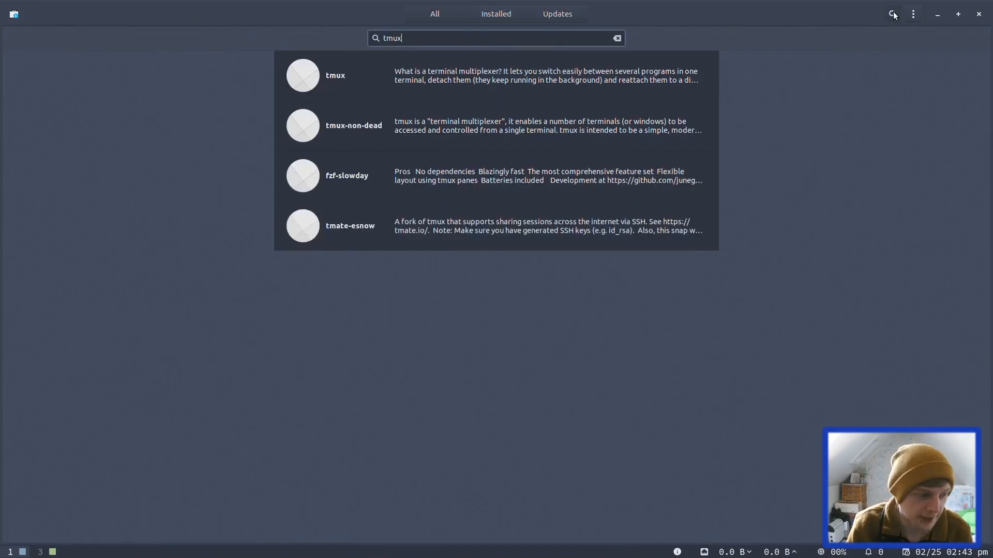
{"action": "mouse_move", "coordinate": [545, 54]}
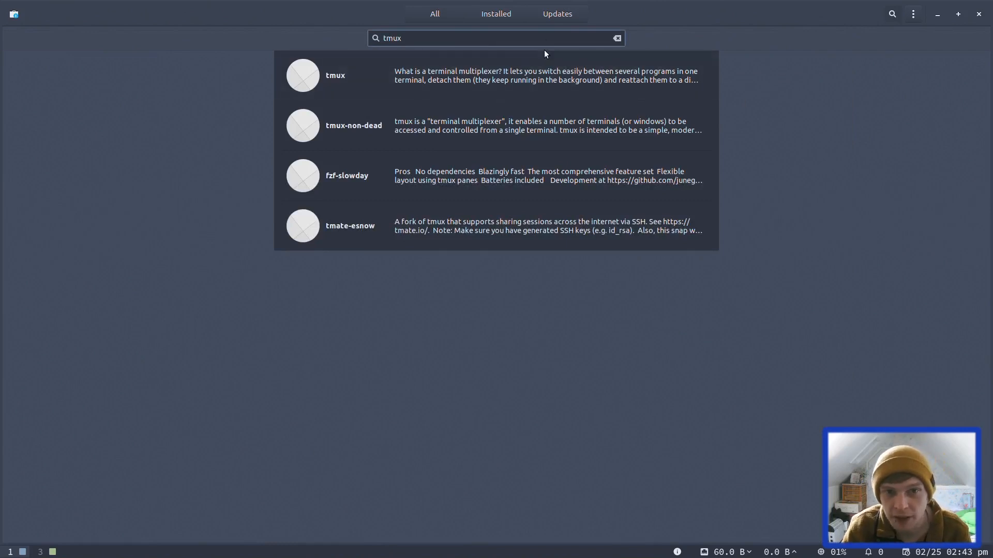
{"action": "left_click", "coordinate": [335, 75]}
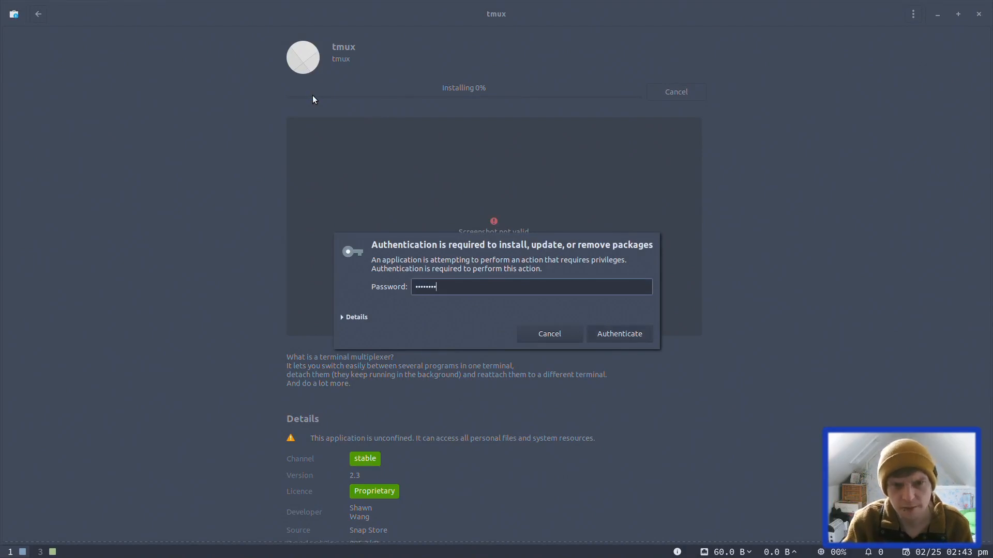
{"action": "left_click", "coordinate": [618, 334]}
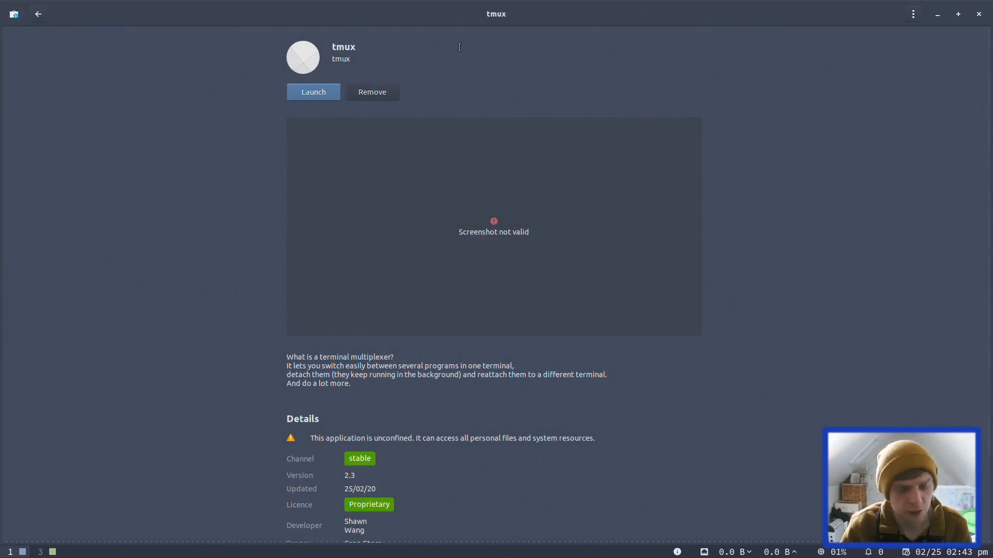
{"action": "mouse_move", "coordinate": [562, 38]}
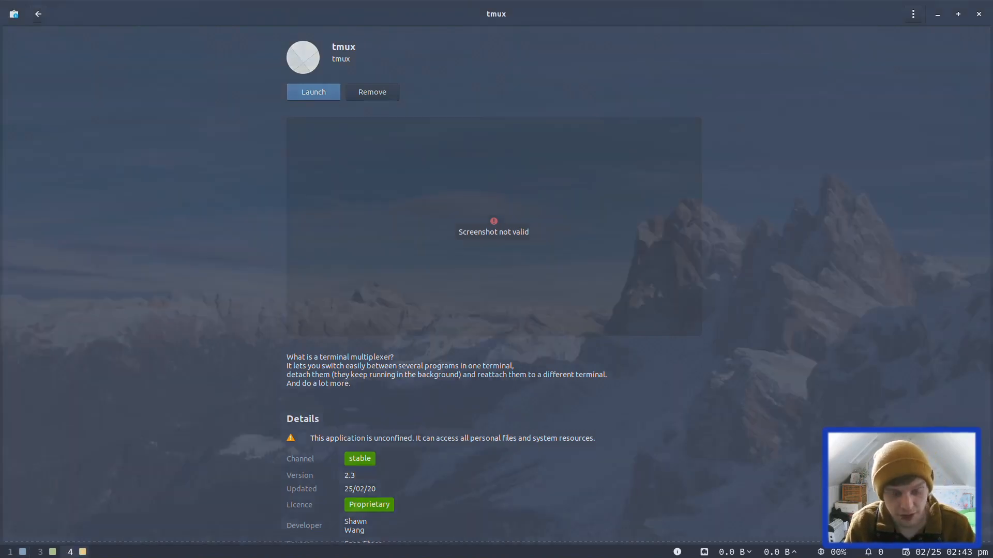
Run 'tmux new -t' in the new terminal to start a tmux session.
{"action": "left_click", "coordinate": [312, 92]}
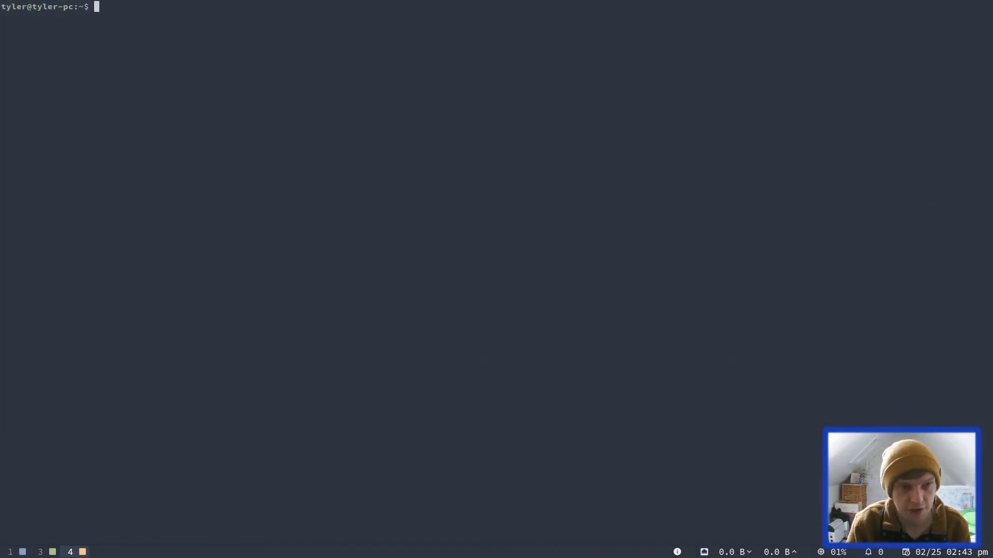
{"action": "type", "text": "tmux new -t"}
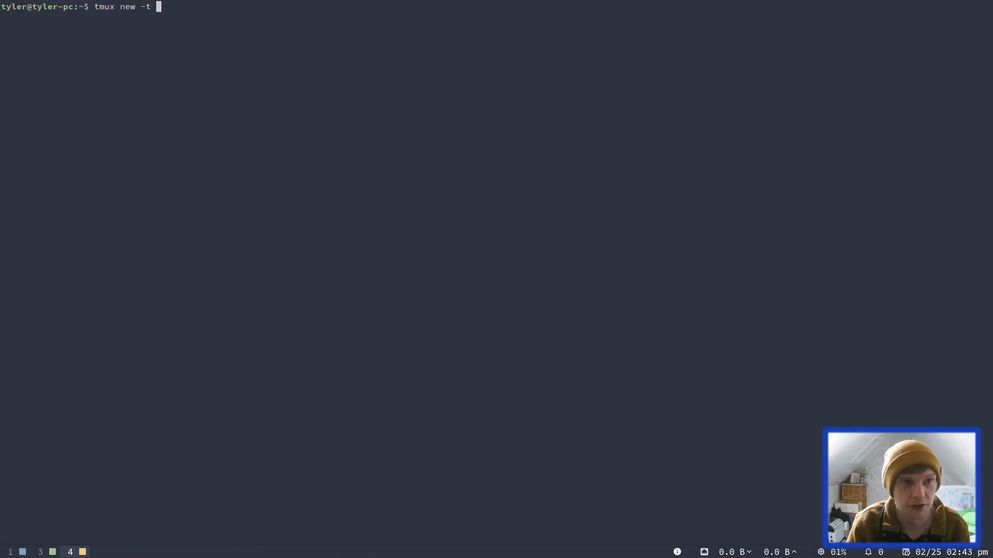
{"action": "key", "text": "Return"}
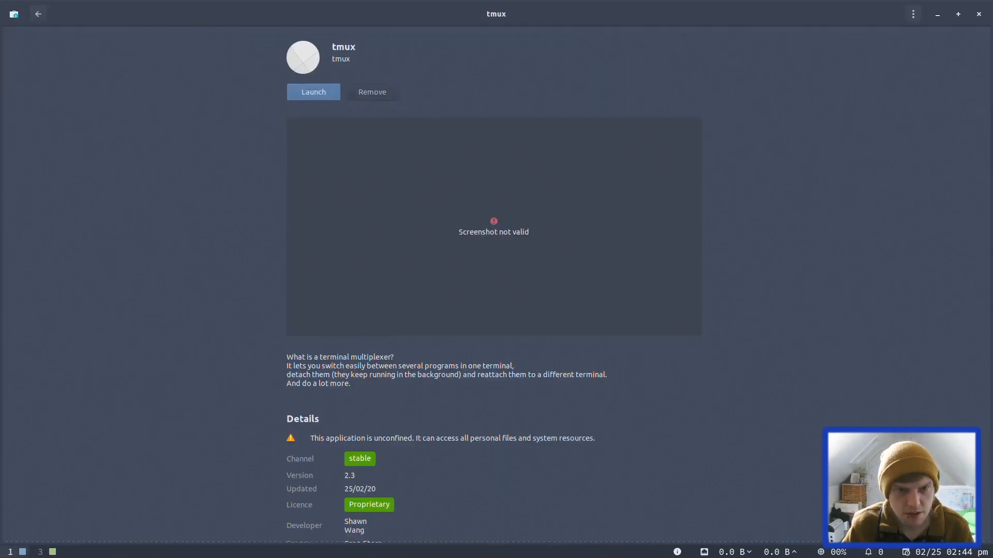
{"action": "mouse_move", "coordinate": [371, 92]}
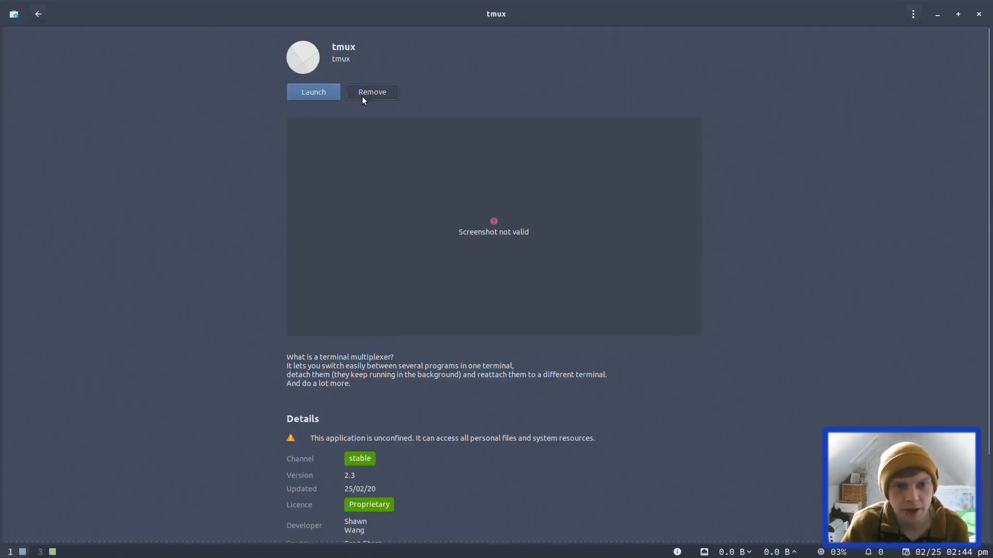
Remove tmux from its GNOME Software page so Install is offered again.
{"action": "left_click", "coordinate": [372, 92]}
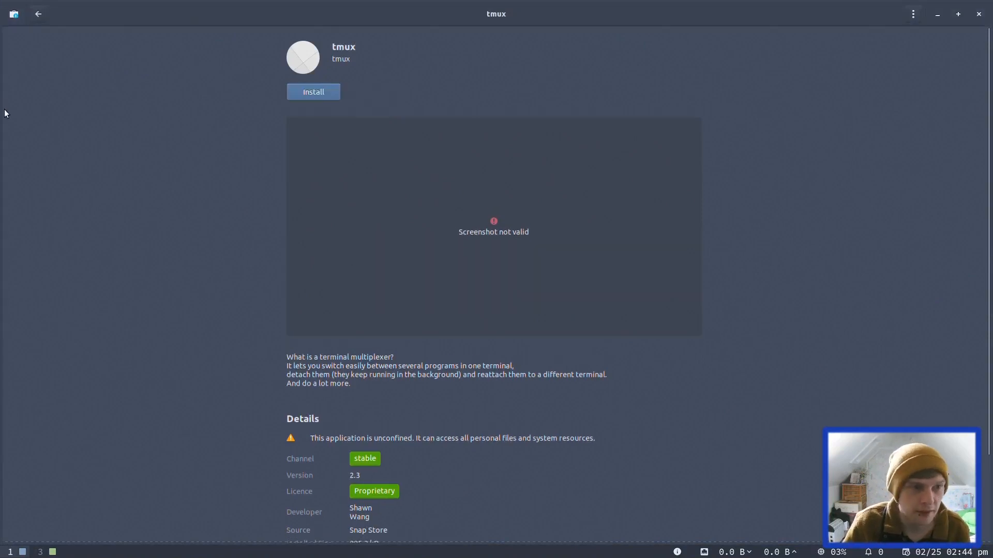
{"action": "left_click", "coordinate": [37, 14]}
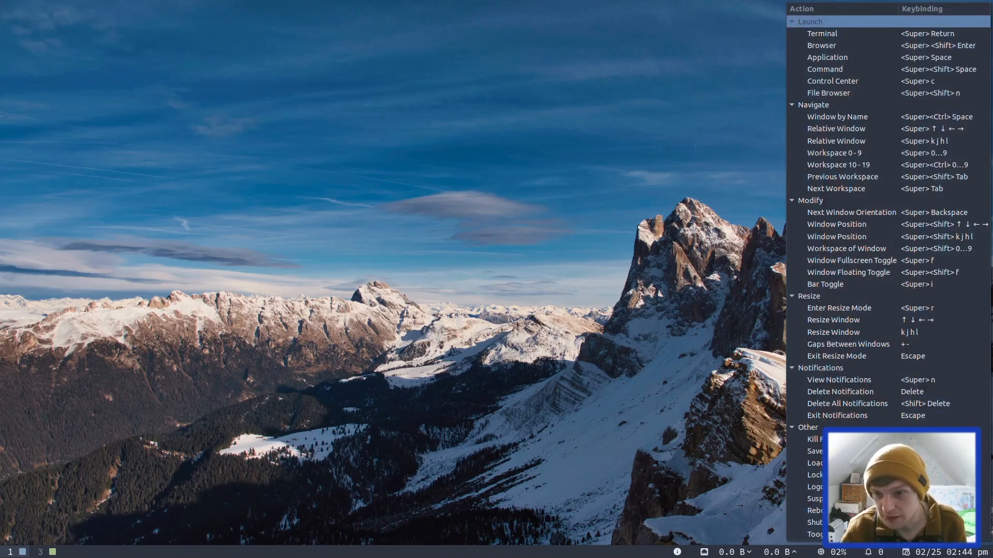
{"action": "mouse_move", "coordinate": [886, 308]}
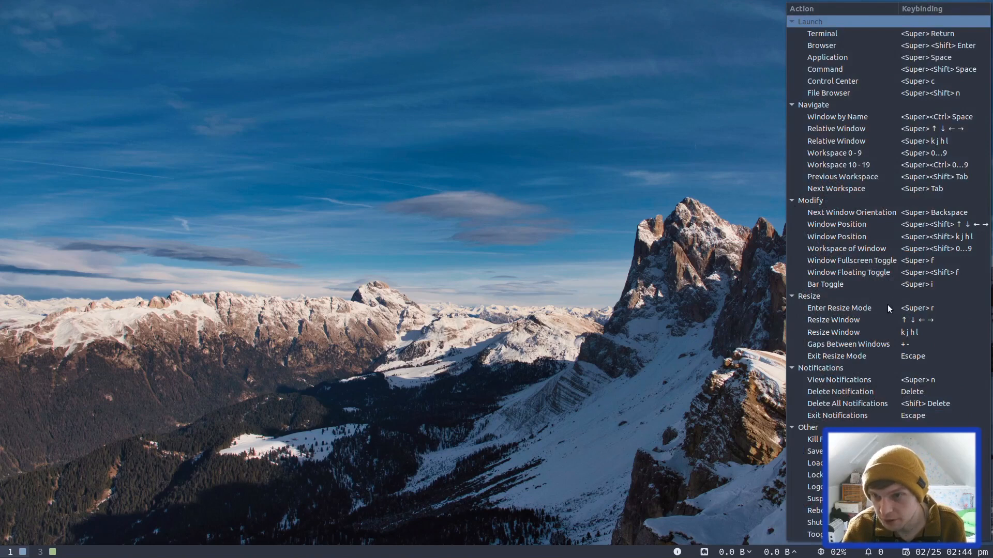
{"action": "mouse_move", "coordinate": [879, 307]}
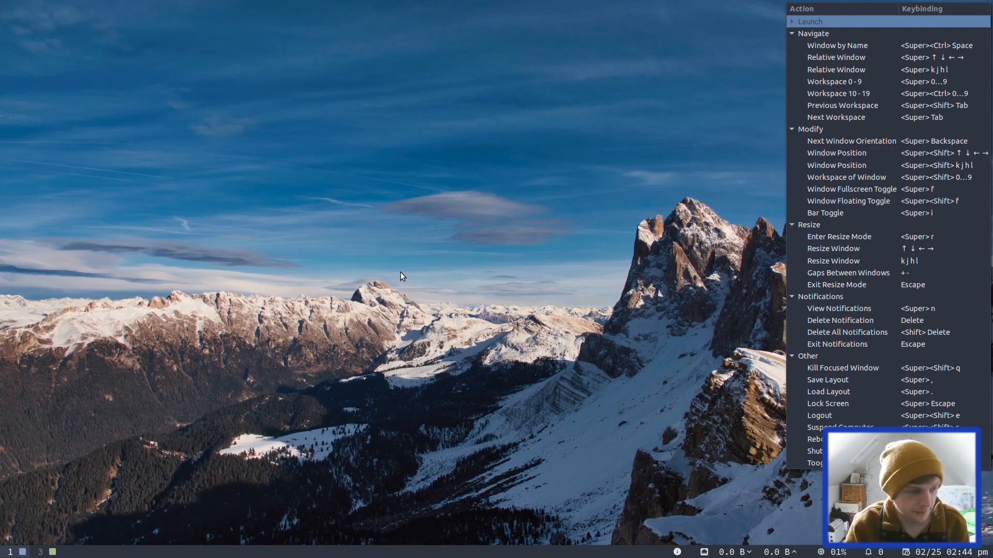
Confirm Restart in the reboot dialog triggered from the keybinding overlay.
{"action": "left_click", "coordinate": [816, 439]}
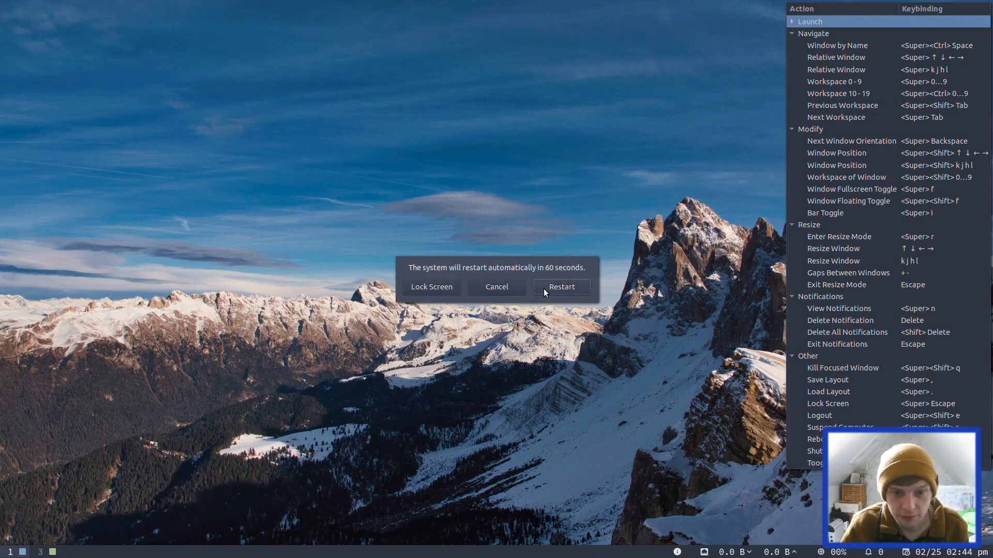
{"action": "mouse_move", "coordinate": [581, 291]}
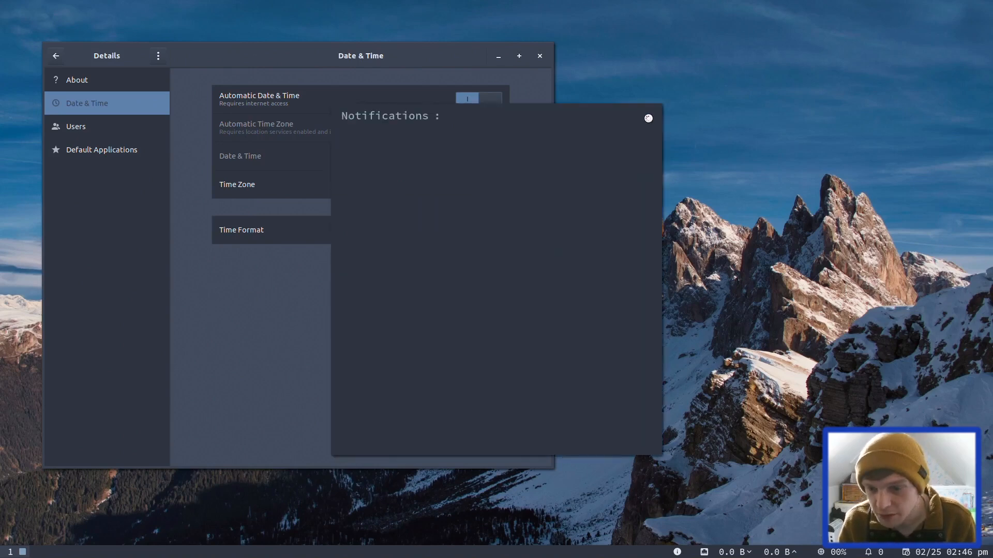
Check the Resources graphs in System Monitor, about 1.2 GiB of 31.4 GiB used, then close it.
{"action": "left_click", "coordinate": [647, 118]}
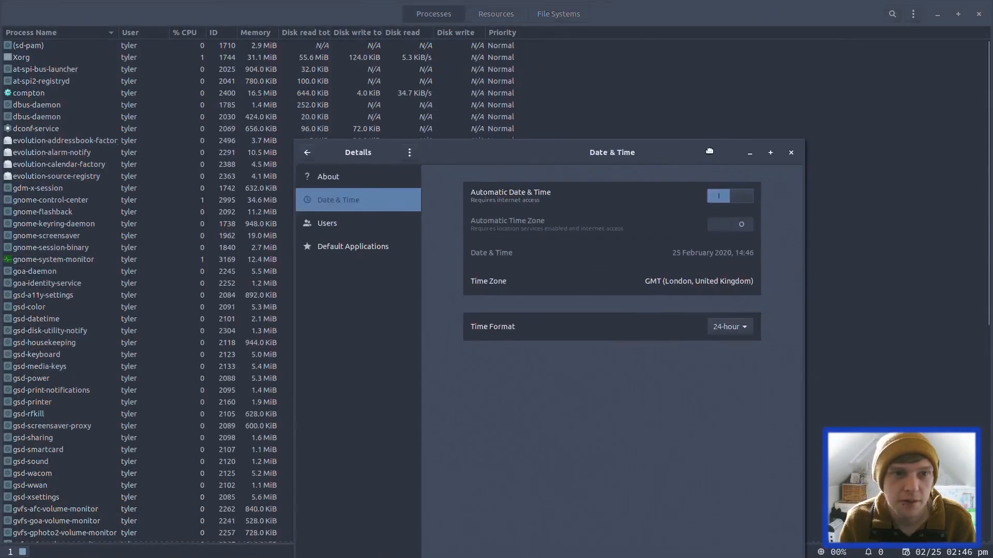
{"action": "left_click", "coordinate": [495, 14]}
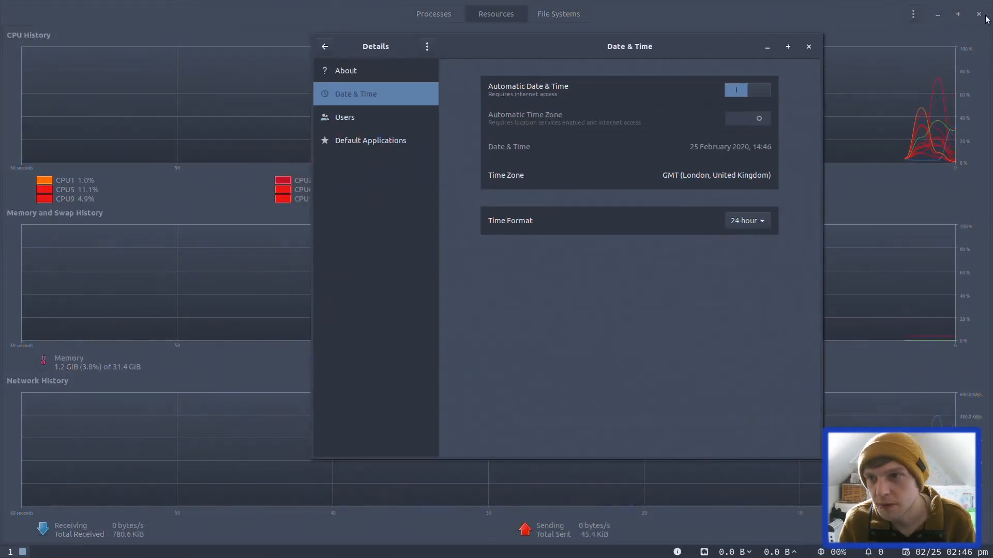
{"action": "left_click", "coordinate": [978, 14]}
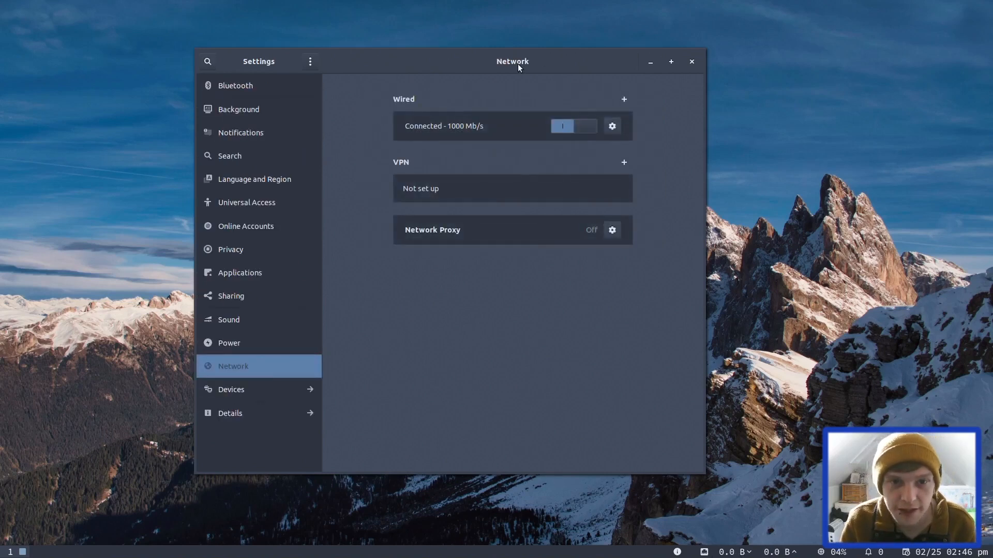
Close the Network settings window, leaving the keybinding overlay on the desktop.
{"action": "left_click", "coordinate": [691, 61]}
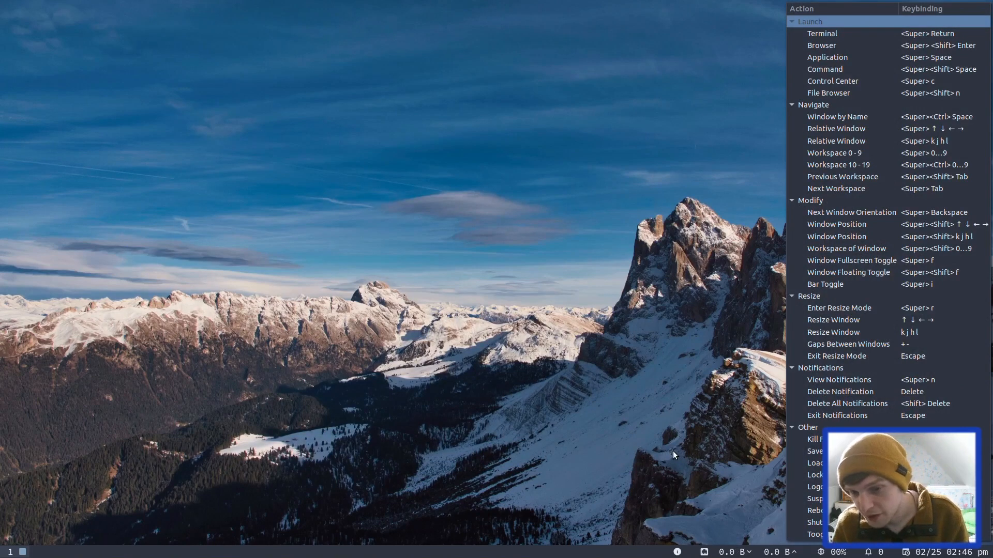
{"action": "mouse_move", "coordinate": [400, 228]}
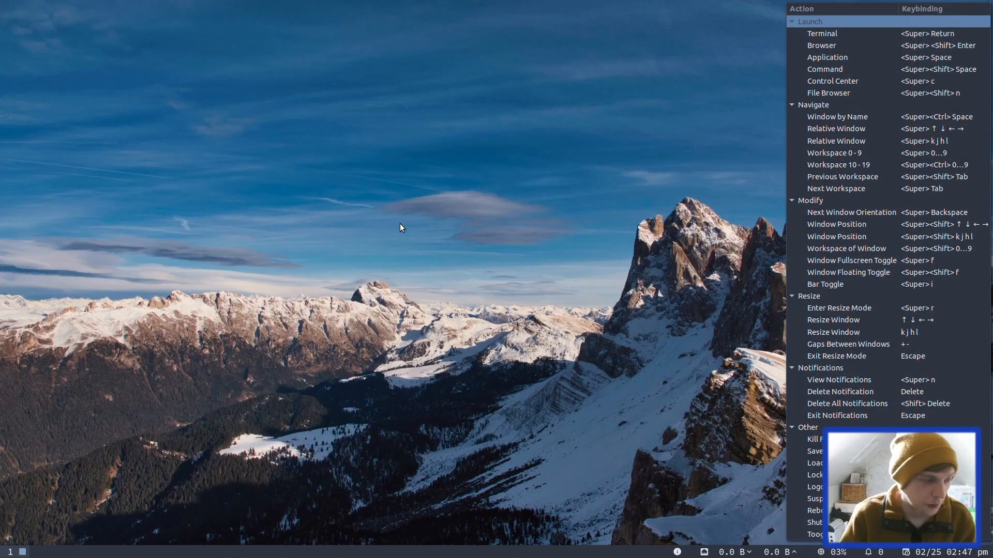